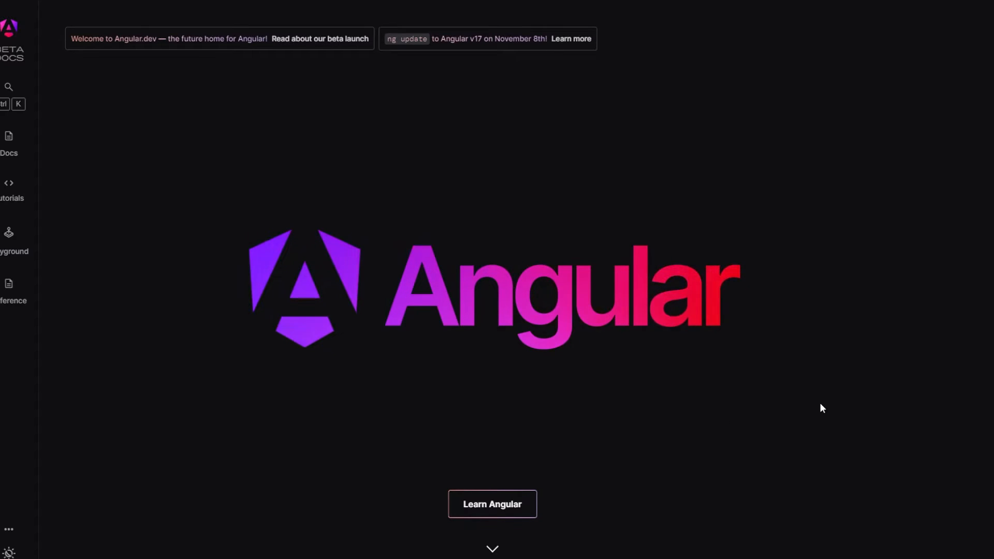
Browse main.ts in the Angular Playground, then open the tutorial introduction.
{"action": "scroll", "scroll_direction": "down", "scroll_amount": 3}
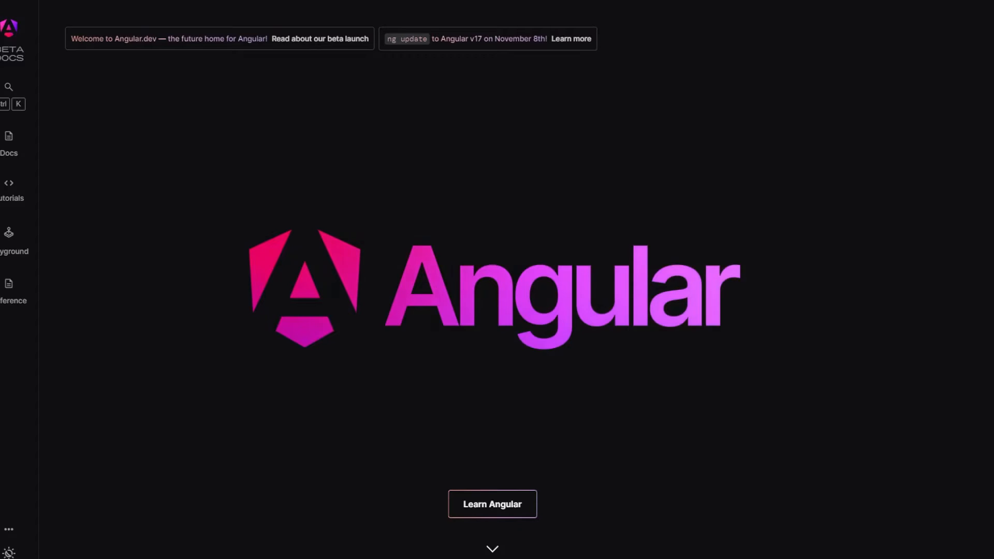
{"action": "mouse_move", "coordinate": [804, 417]}
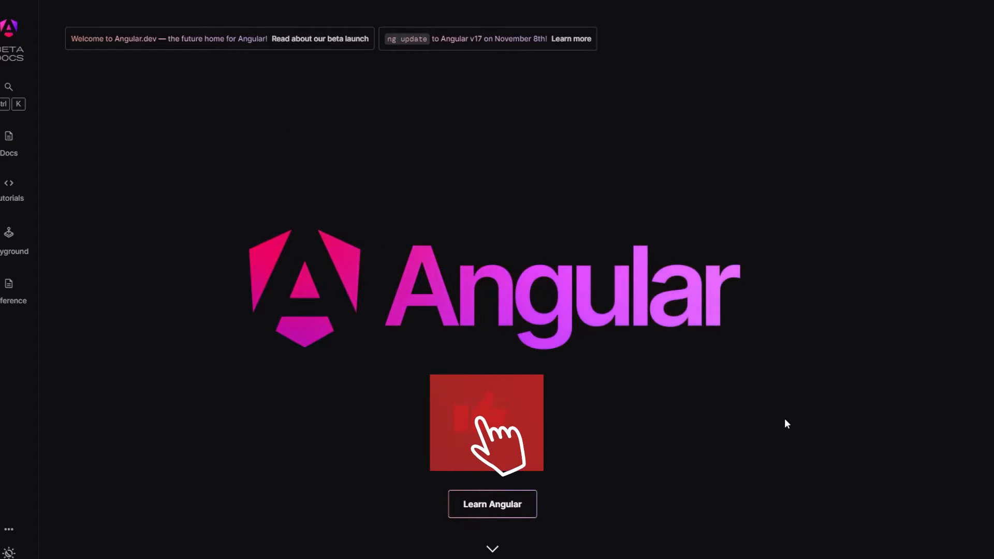
{"action": "left_click", "coordinate": [486, 423]}
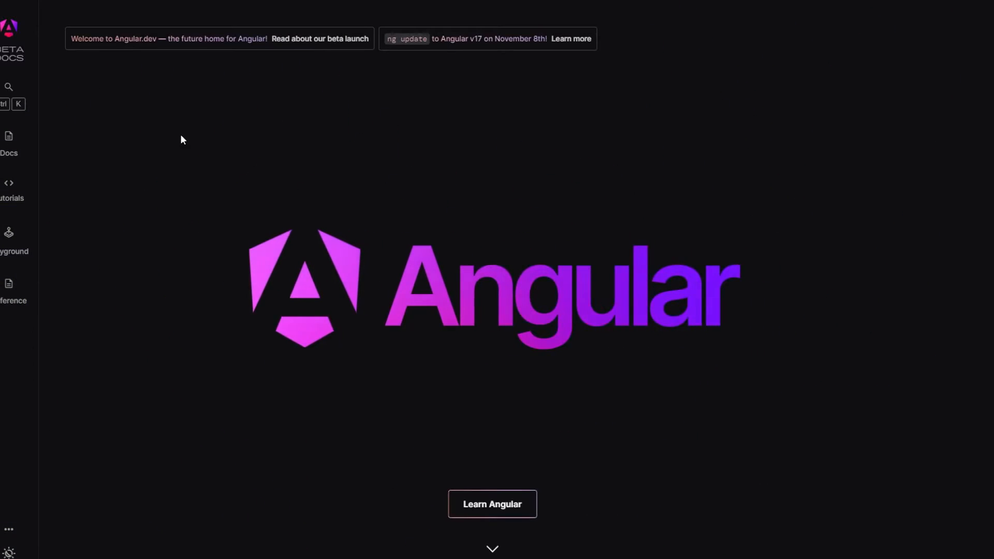
{"action": "left_click", "coordinate": [13, 240]}
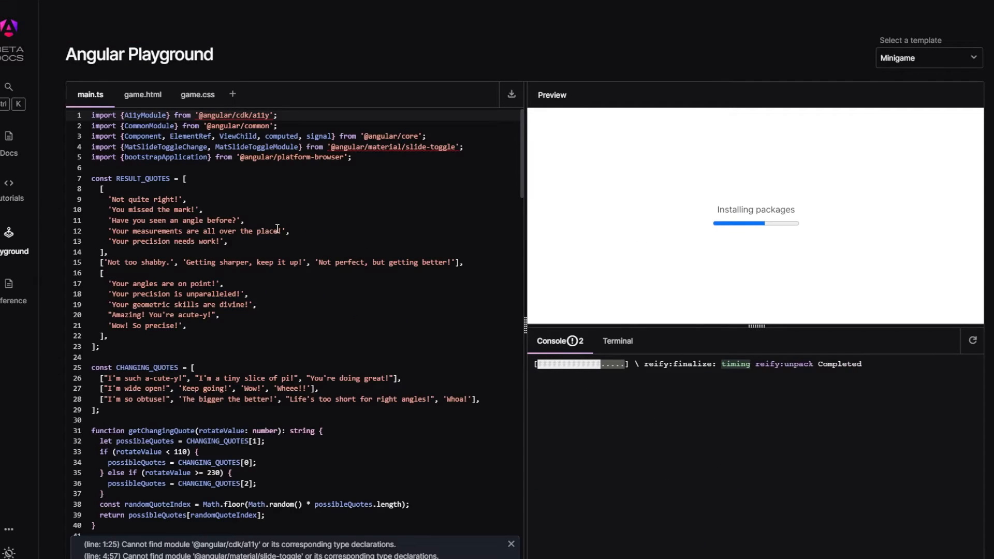
{"action": "scroll", "scroll_direction": "down", "scroll_amount": 3}
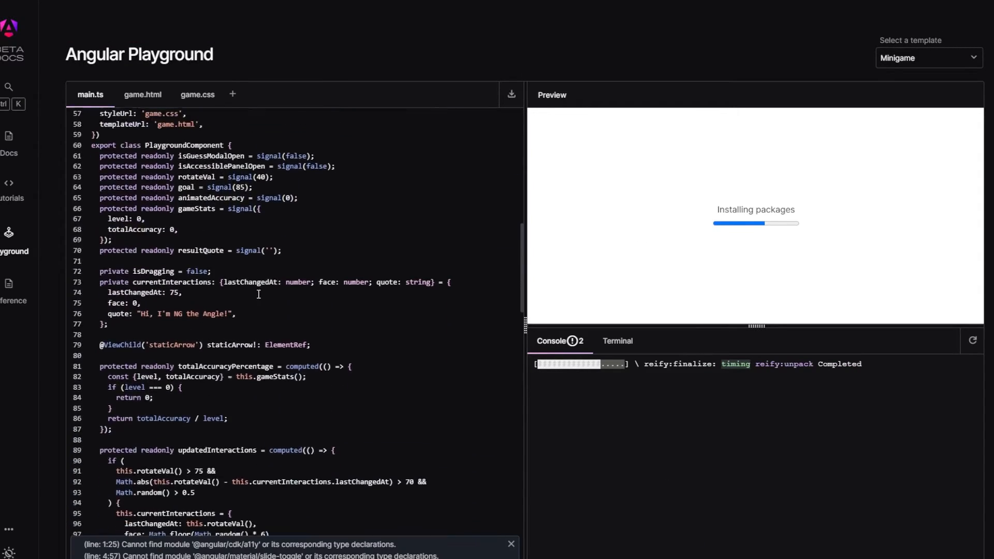
{"action": "scroll", "scroll_direction": "down", "scroll_amount": 3}
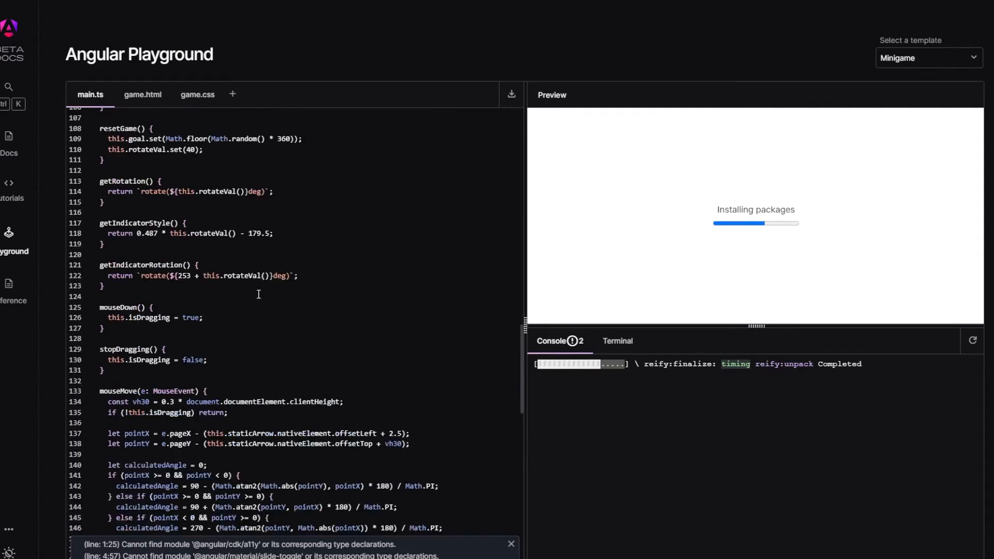
{"action": "scroll", "scroll_direction": "up", "scroll_amount": 3}
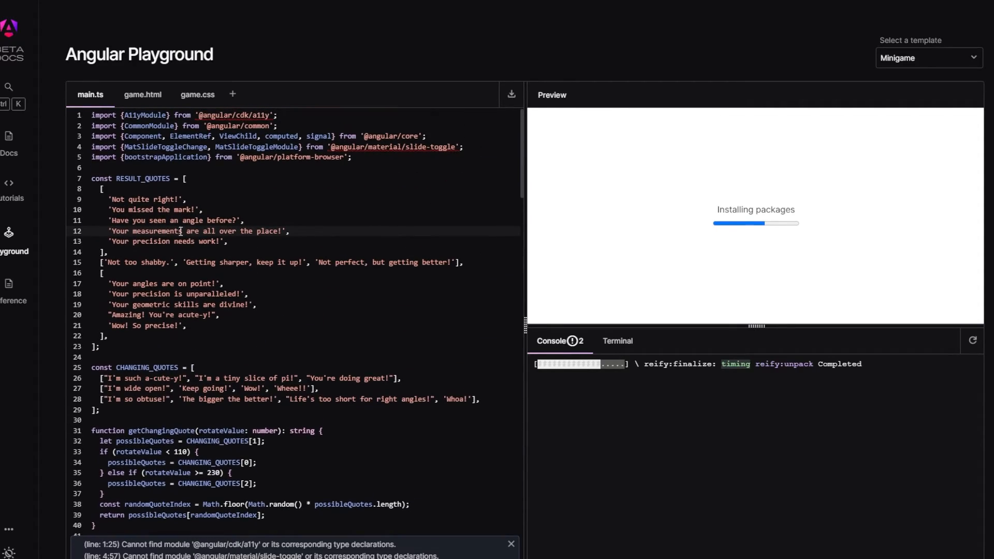
{"action": "left_click", "coordinate": [13, 190]}
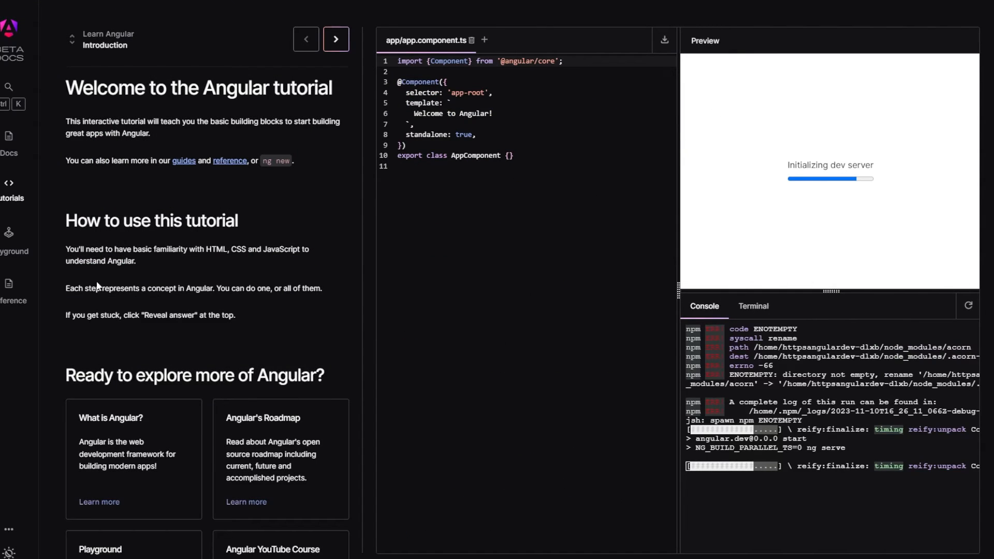
Step past Anatomy of a Component and Updating the Component Class to Composing Components.
{"action": "scroll", "scroll_direction": "down", "scroll_amount": 3}
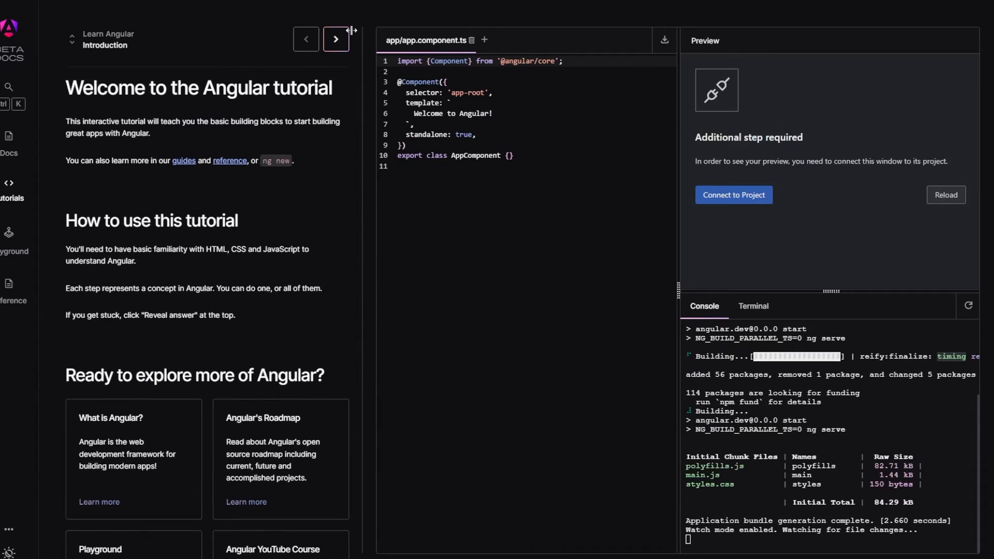
{"action": "left_click", "coordinate": [335, 39]}
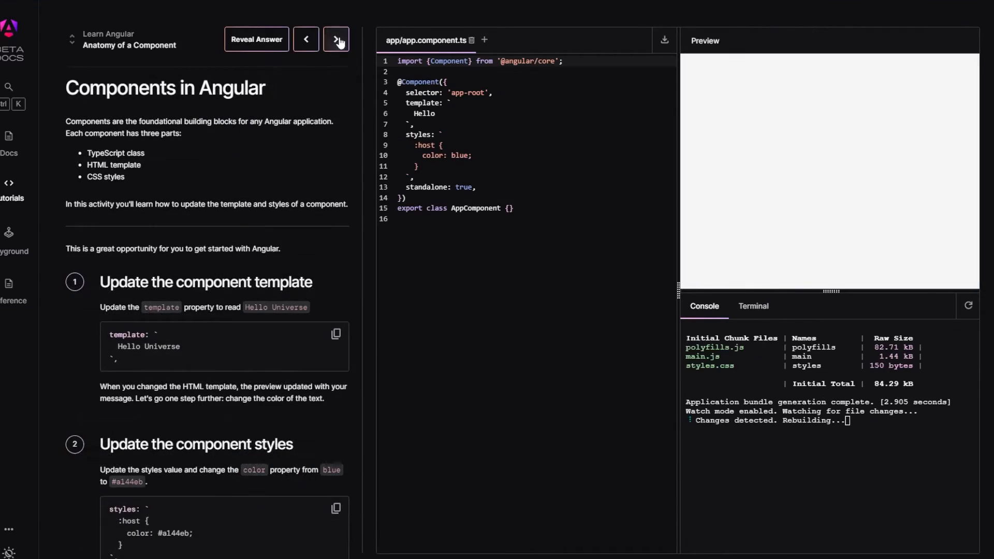
{"action": "left_click", "coordinate": [335, 39]}
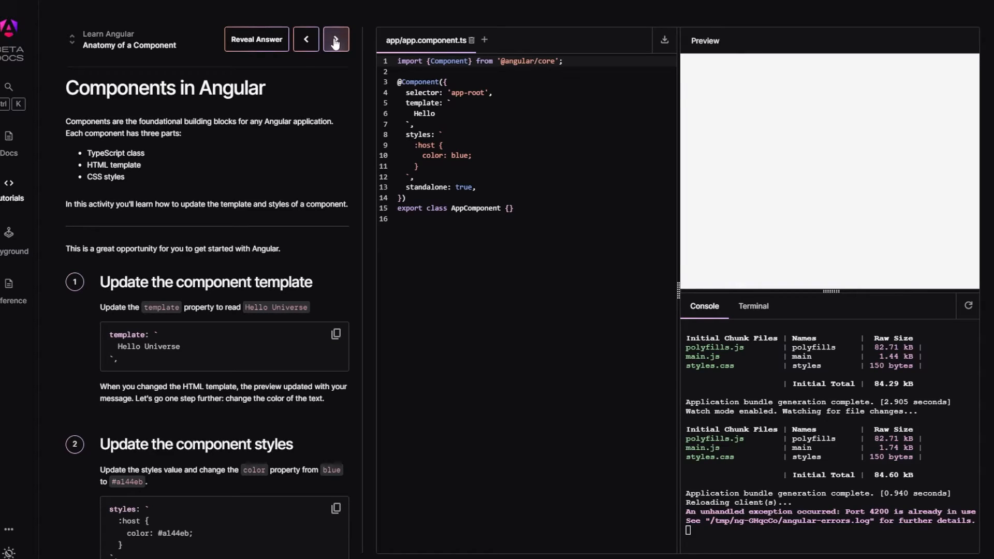
{"action": "left_click", "coordinate": [335, 39]}
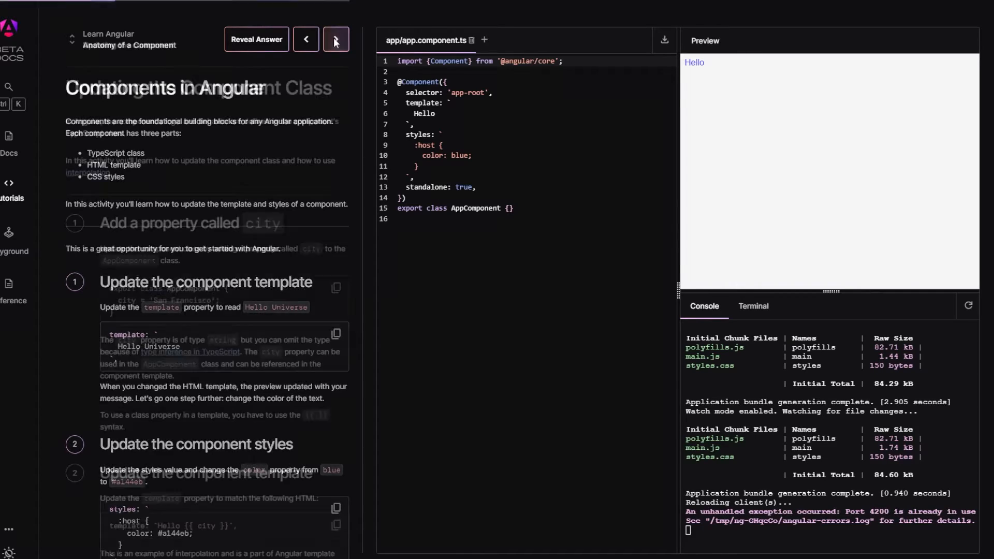
{"action": "left_click", "coordinate": [336, 40]}
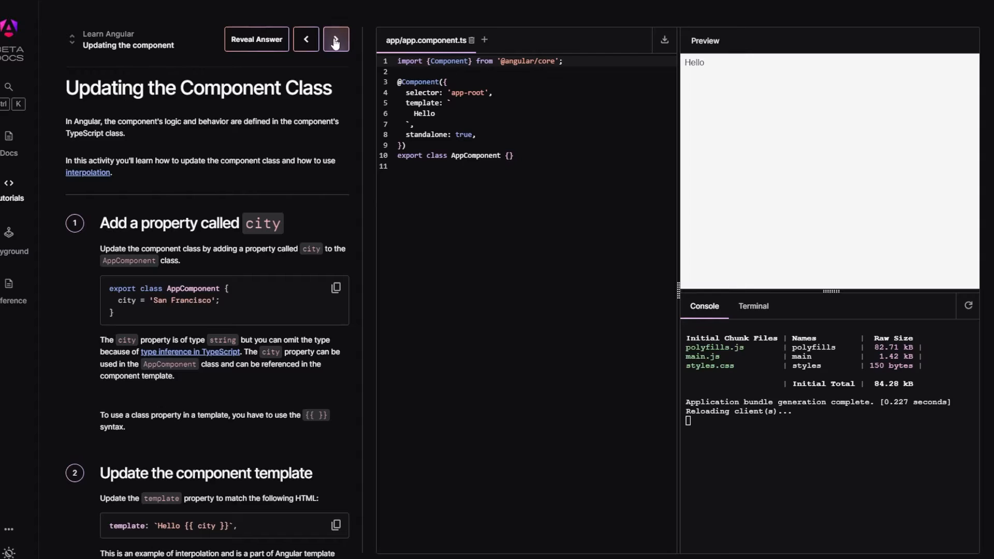
{"action": "left_click", "coordinate": [336, 39]}
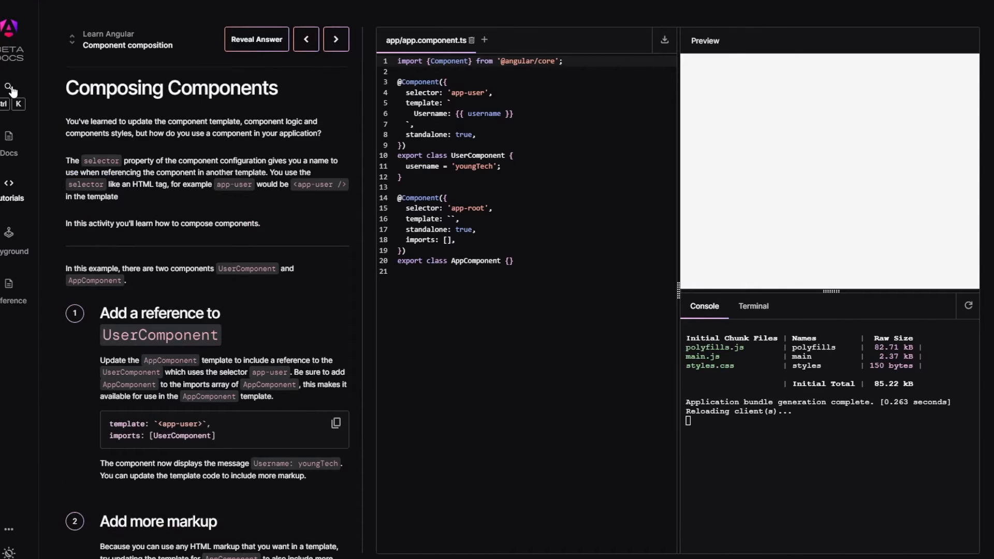
{"action": "left_click", "coordinate": [9, 87]}
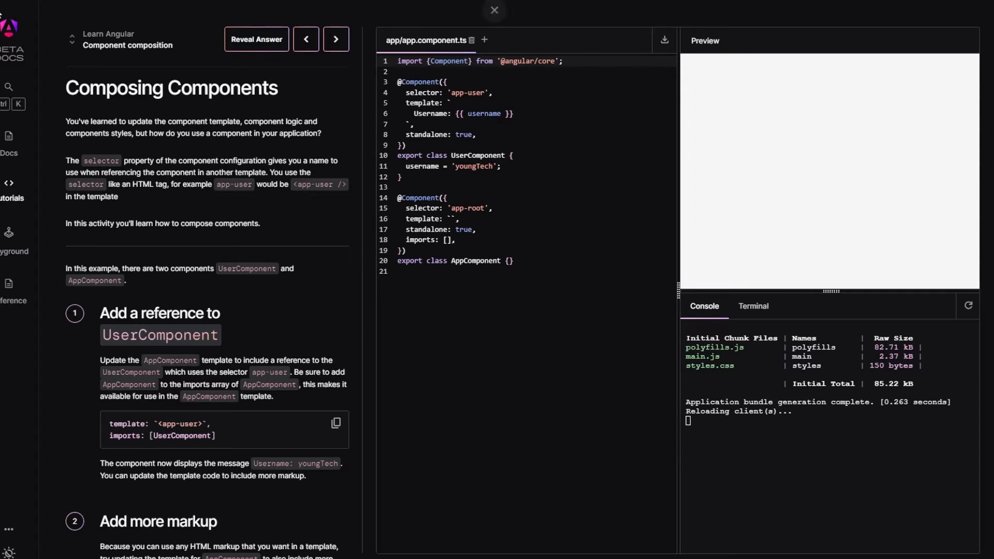
{"action": "left_click", "coordinate": [494, 10]}
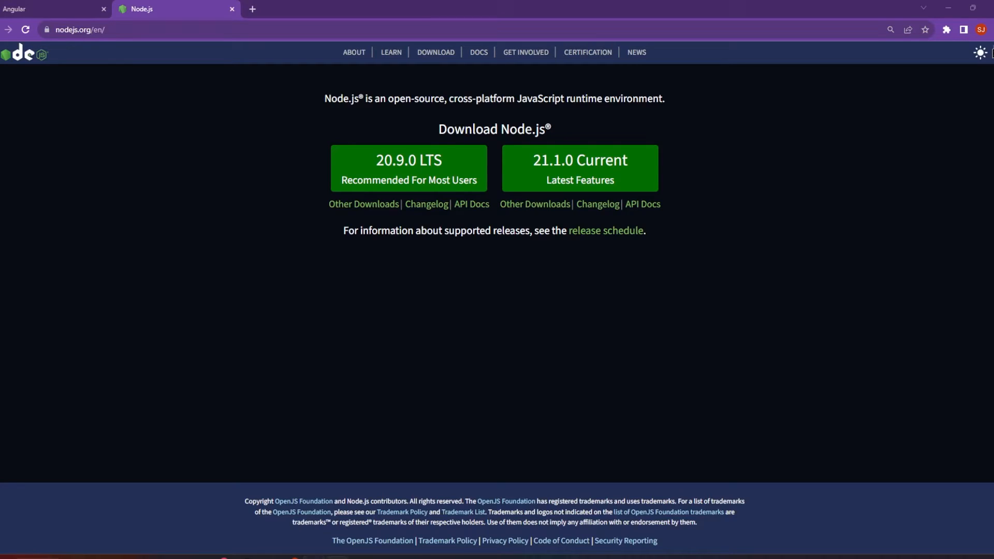
{"action": "mouse_move", "coordinate": [510, 425]}
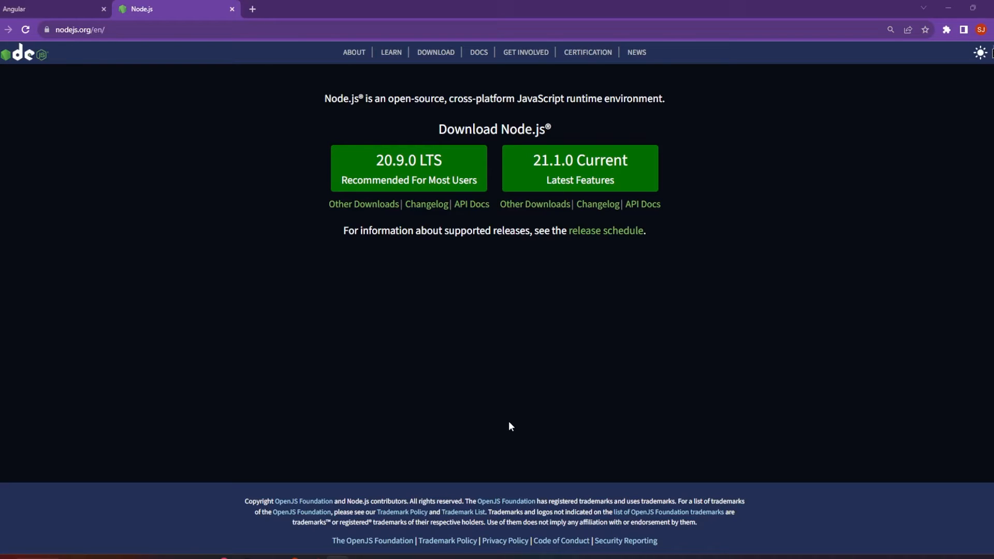
{"action": "mouse_move", "coordinate": [569, 230]}
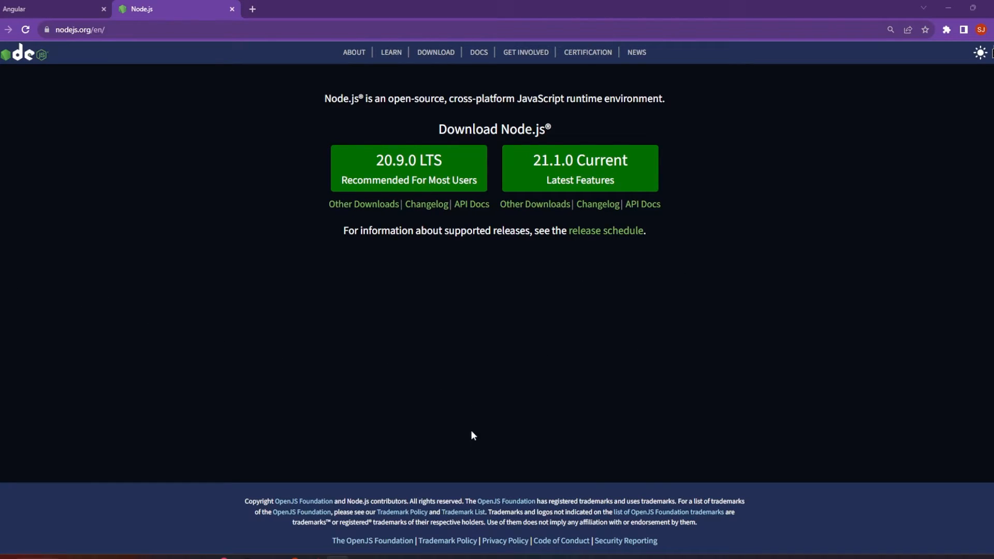
{"action": "mouse_move", "coordinate": [511, 387]}
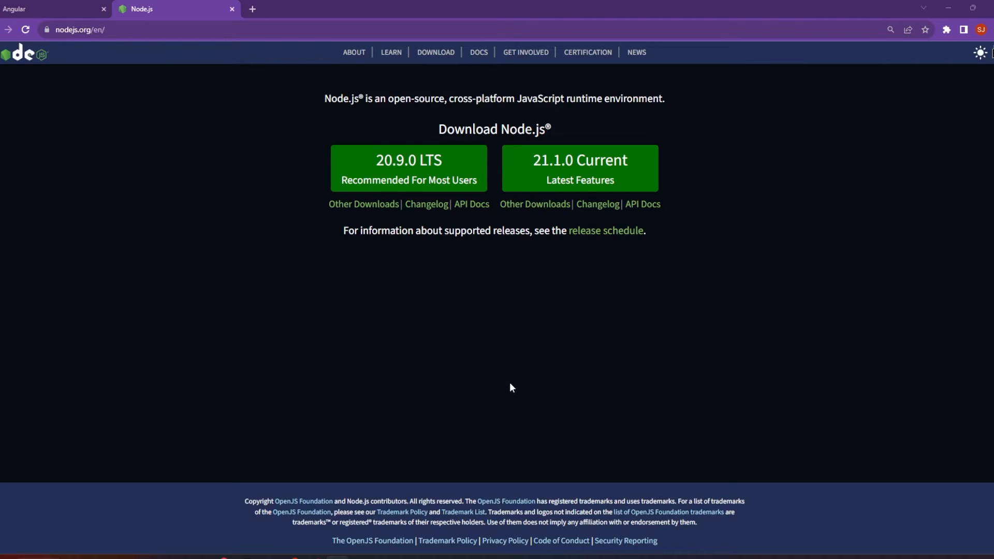
{"action": "mouse_move", "coordinate": [431, 180]}
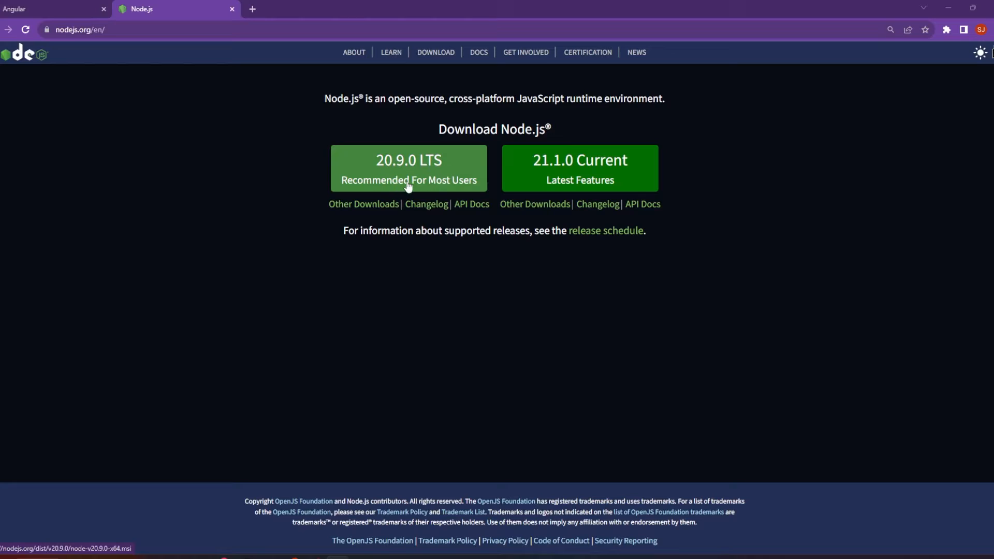
{"action": "mouse_move", "coordinate": [251, 127]}
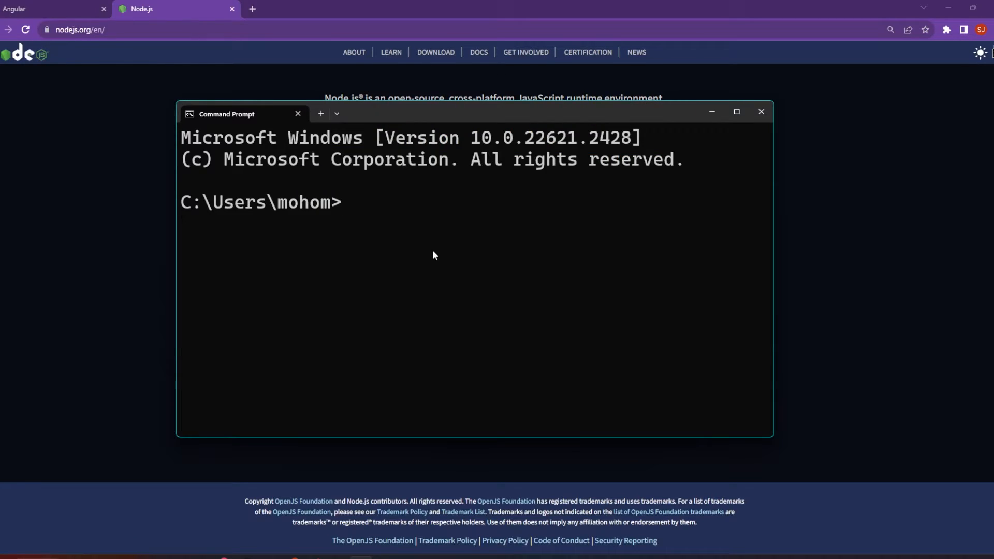
{"action": "mouse_move", "coordinate": [369, 223]}
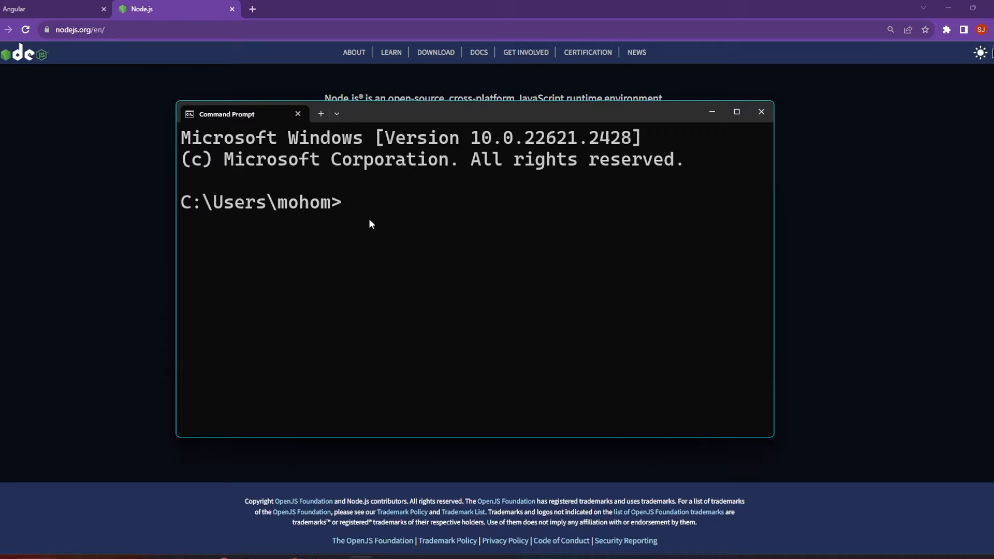
{"action": "mouse_move", "coordinate": [347, 218]}
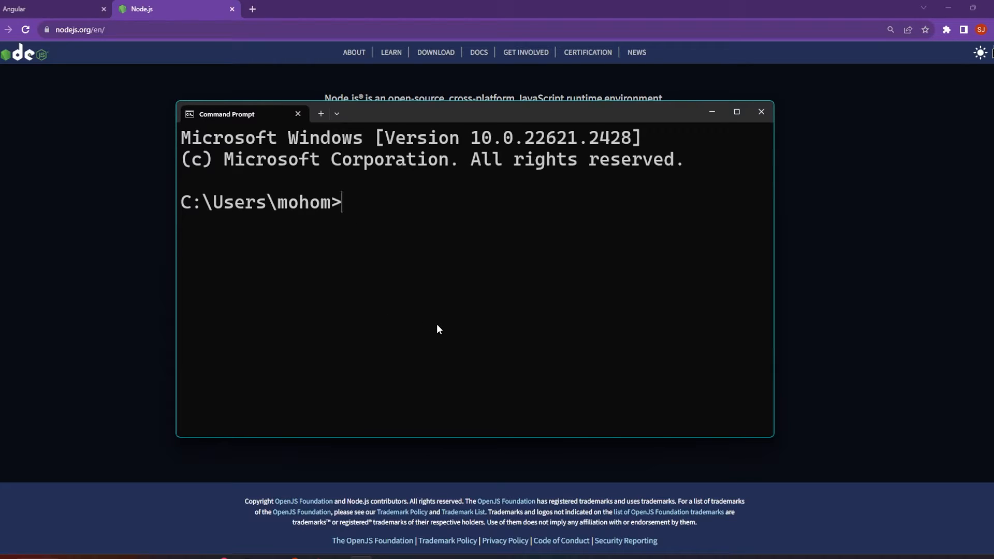
{"action": "mouse_move", "coordinate": [395, 310]}
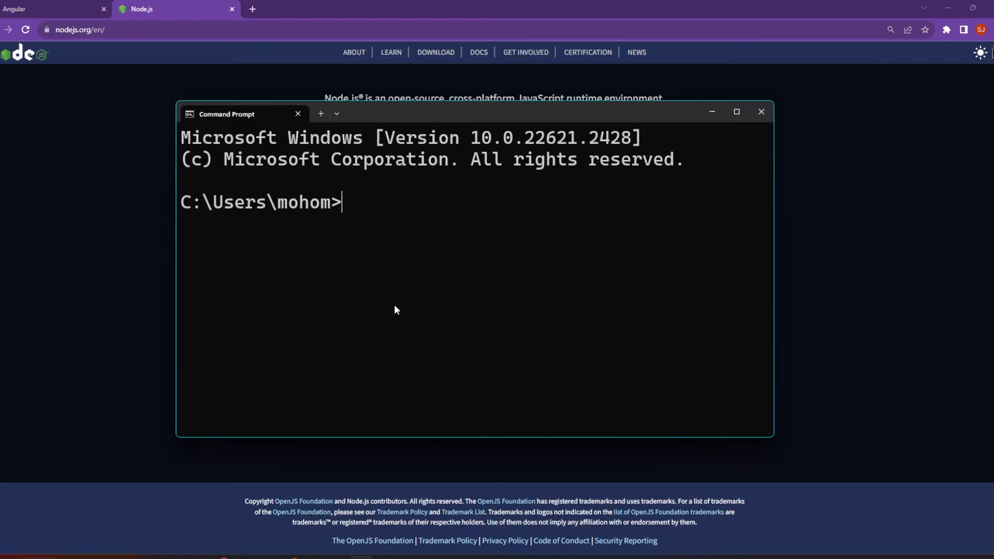
{"action": "type", "text": "npm"}
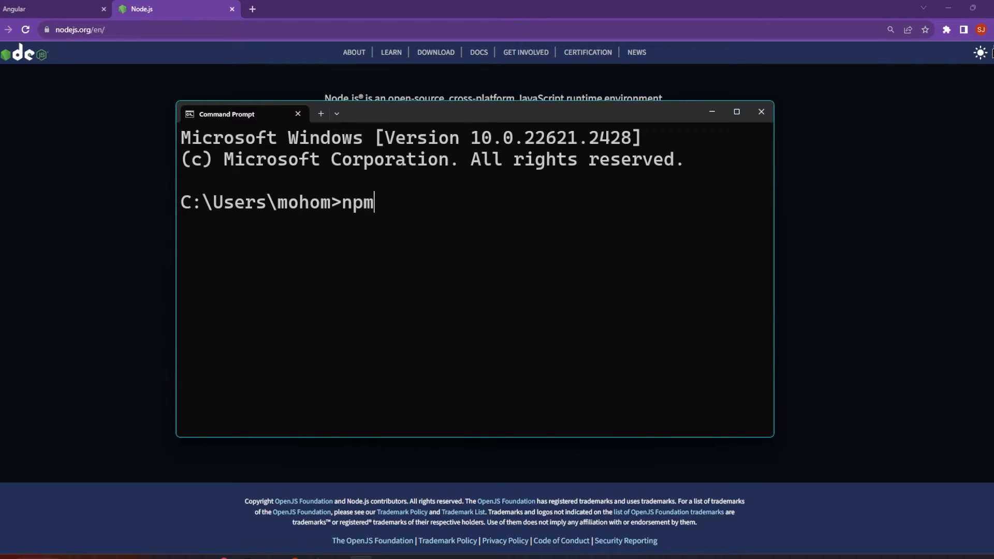
{"action": "type", "text": "i -"}
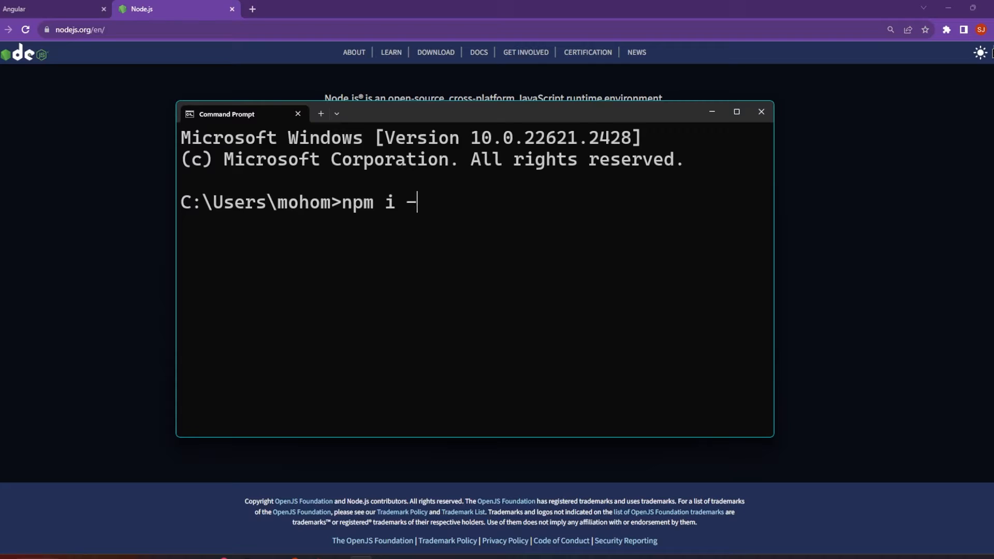
{"action": "type", "text": "g @"}
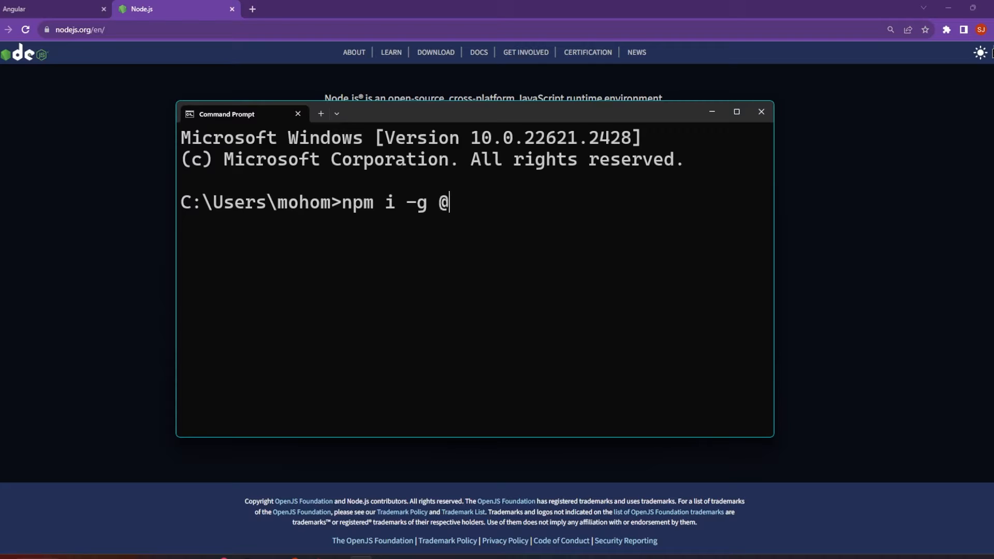
{"action": "type", "text": "angular/cl"}
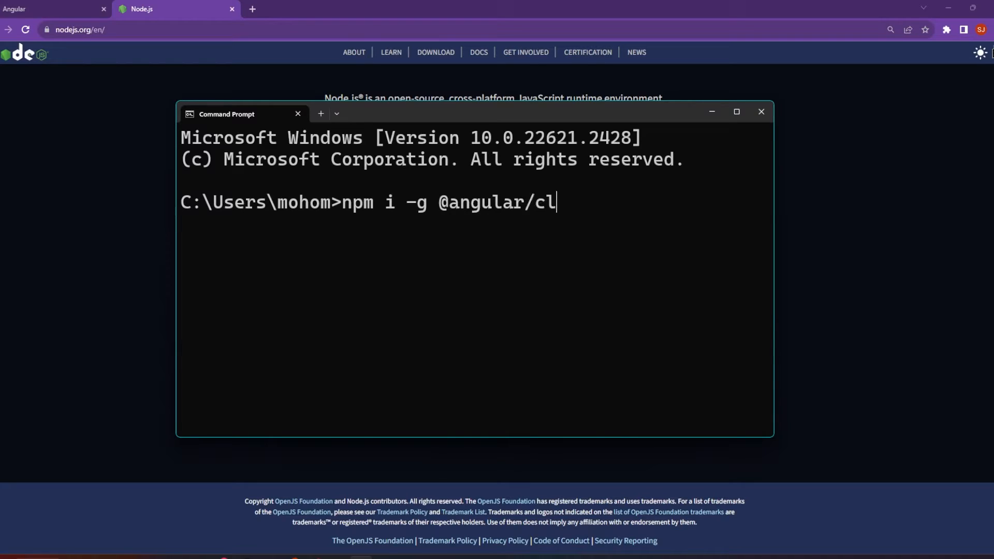
{"action": "type", "text": "i"}
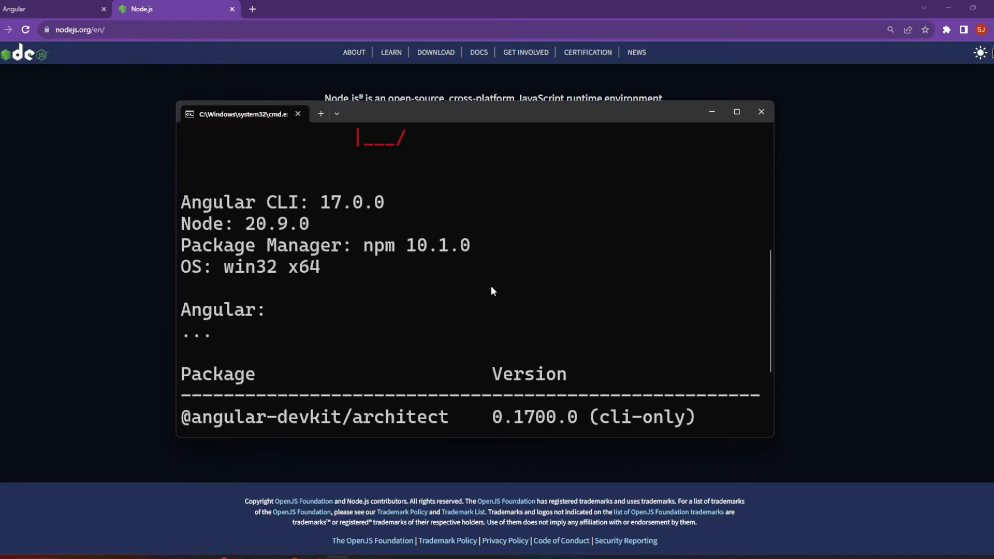
{"action": "double_click", "coordinate": [350, 201]}
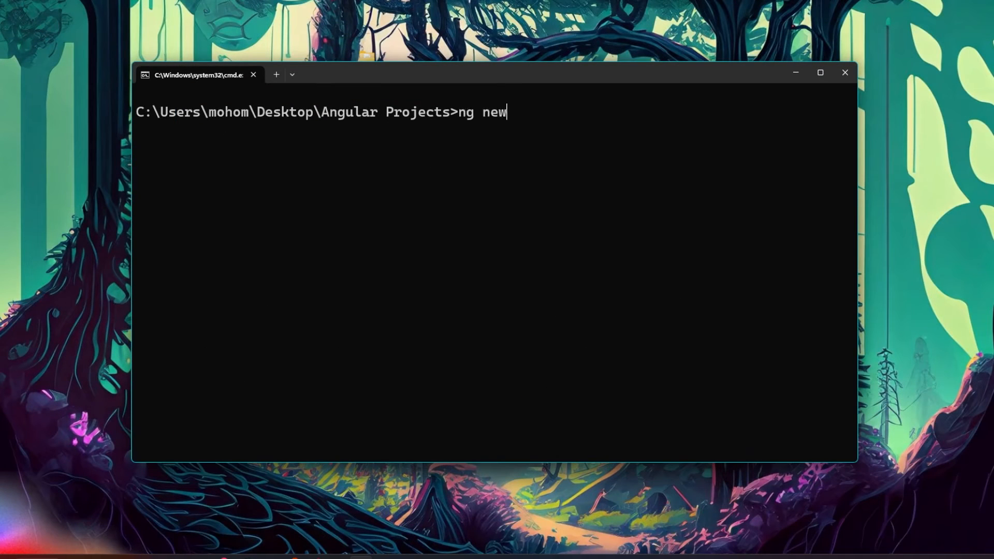
Generate project ang-new-17 choosing CSS stylesheets and answering y to server-side rendering.
{"action": "type", "text": "ang-new"}
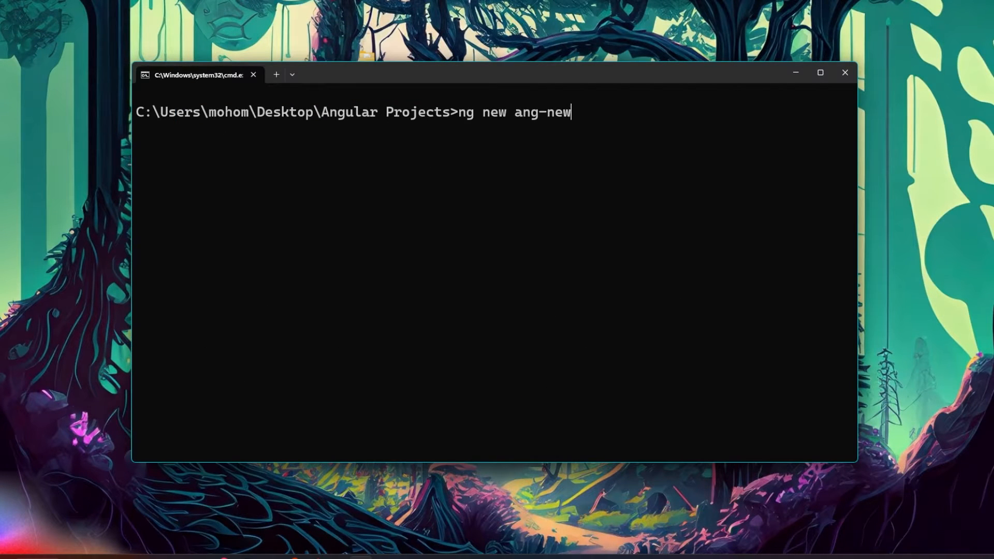
{"action": "type", "text": "-17"}
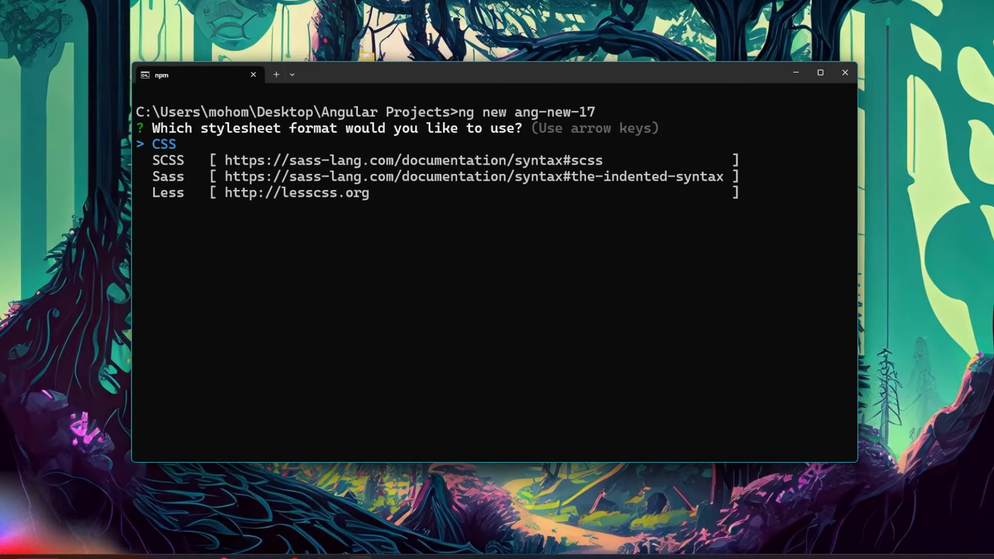
{"action": "key", "text": "enter"}
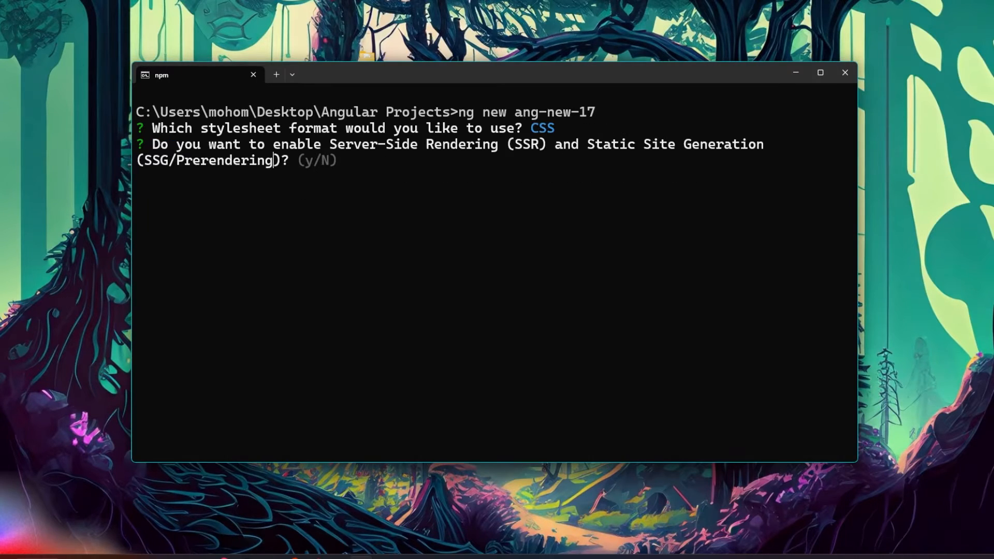
{"action": "left_click_drag", "start_coordinate": [273, 144], "coordinate": [767, 144]}
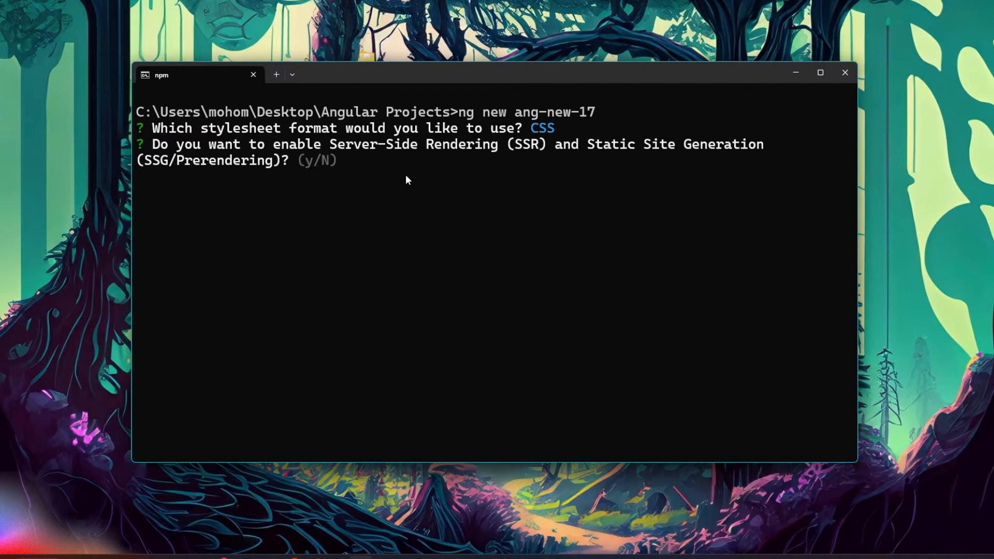
{"action": "type", "text": "y"}
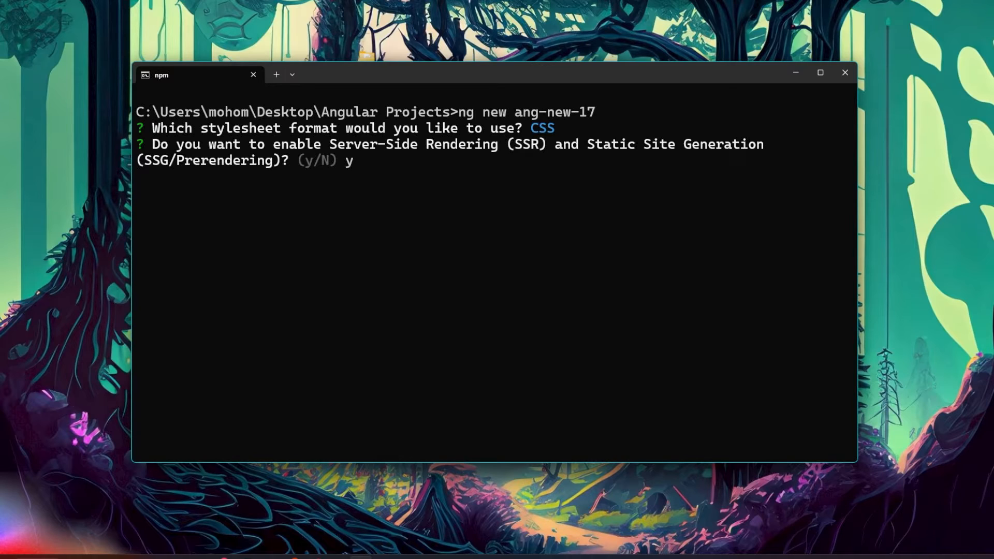
{"action": "key", "text": "enter"}
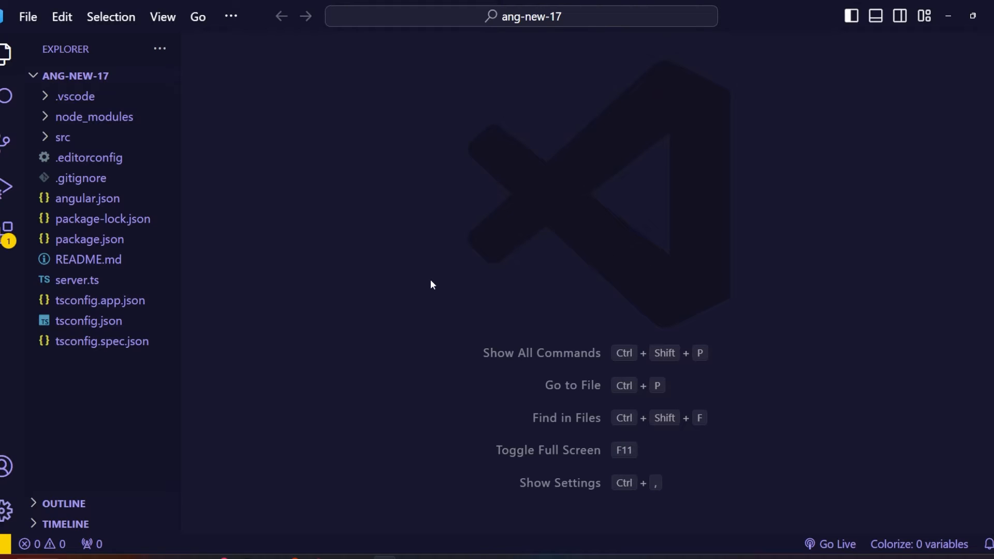
{"action": "mouse_move", "coordinate": [471, 261]}
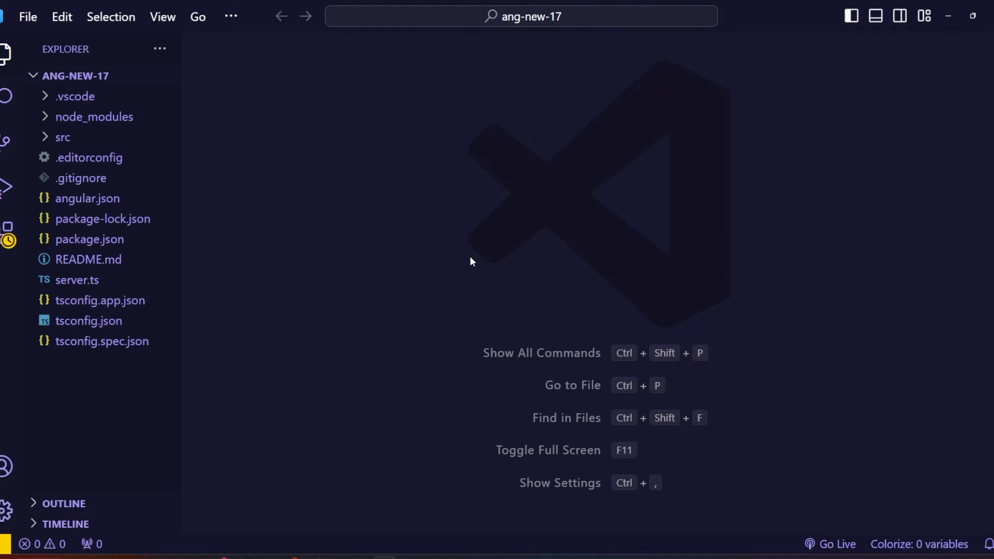
Run ng serve in VS Code's integrated terminal to host the app on localhost:4200.
{"action": "key", "text": "ctrl+`"}
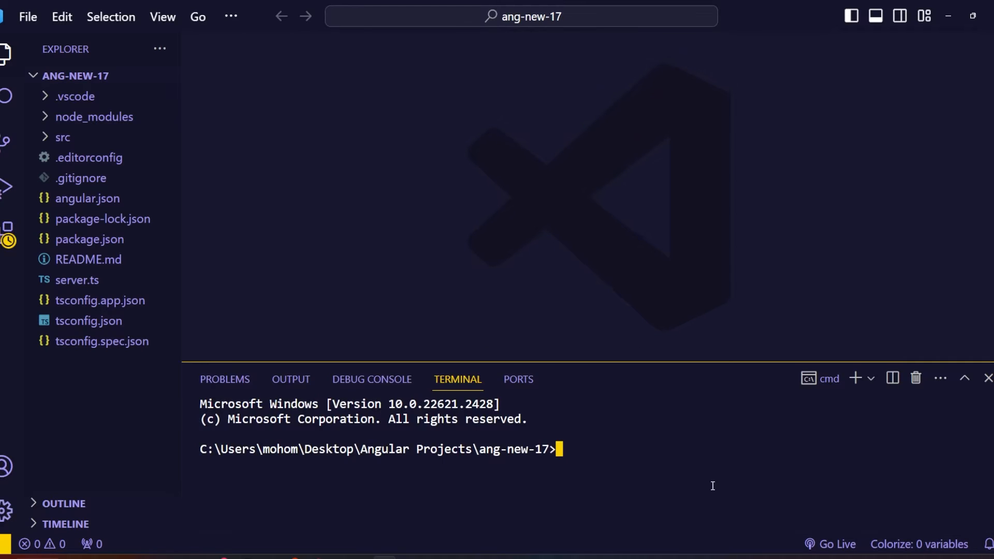
{"action": "type", "text": "ng se"}
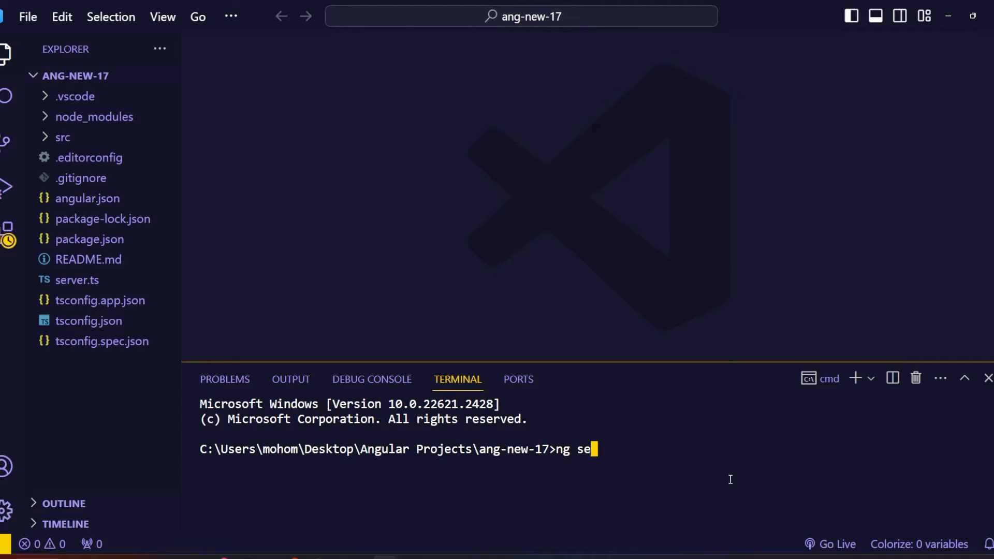
{"action": "type", "text": "rve"}
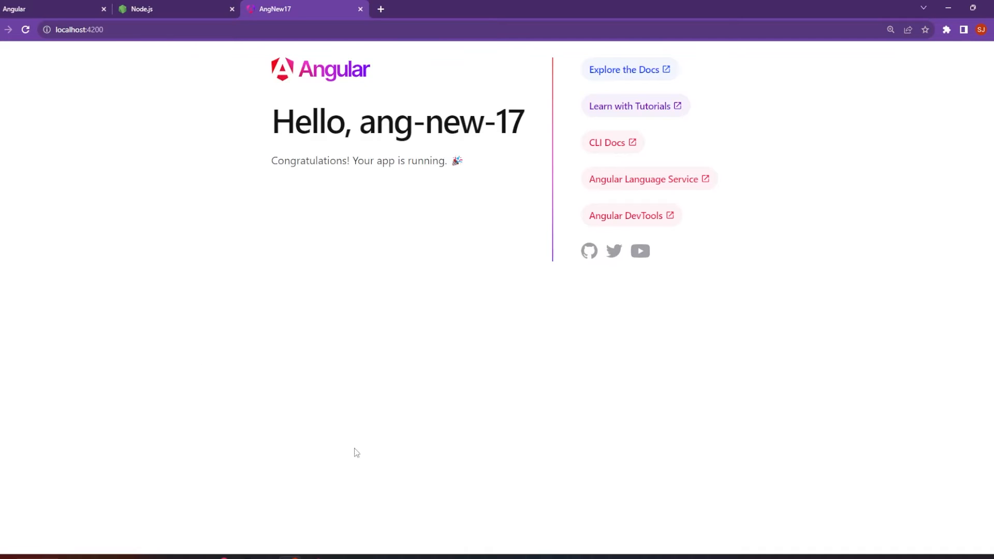
{"action": "mouse_move", "coordinate": [740, 285]}
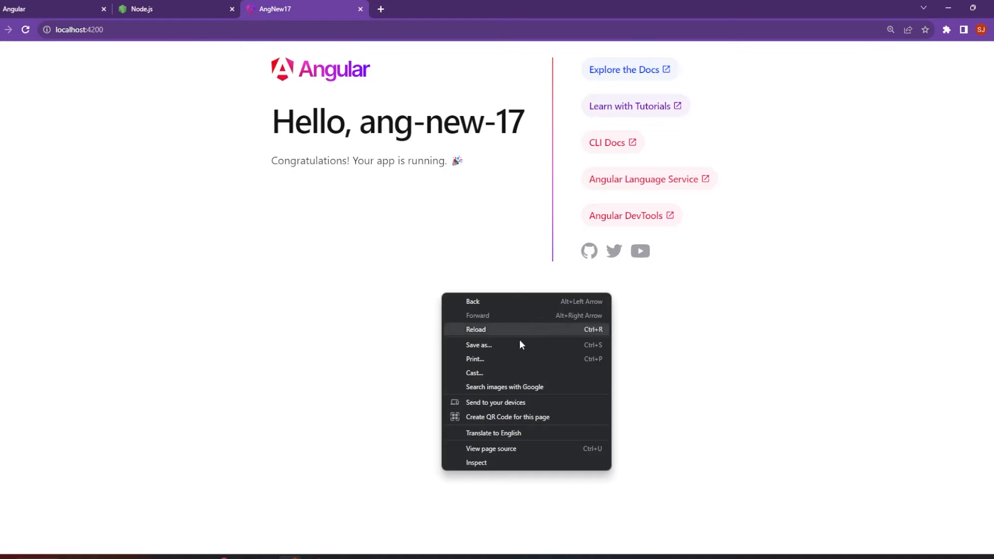
View the localhost:4200 page source and scroll through its generated styles.
{"action": "left_click", "coordinate": [491, 448]}
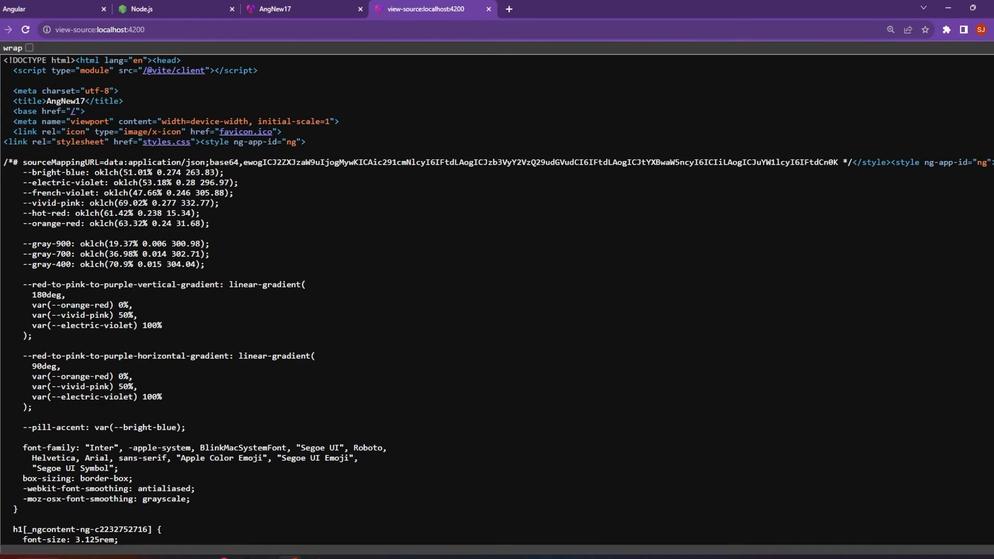
{"action": "scroll", "scroll_direction": "down", "scroll_amount": 3}
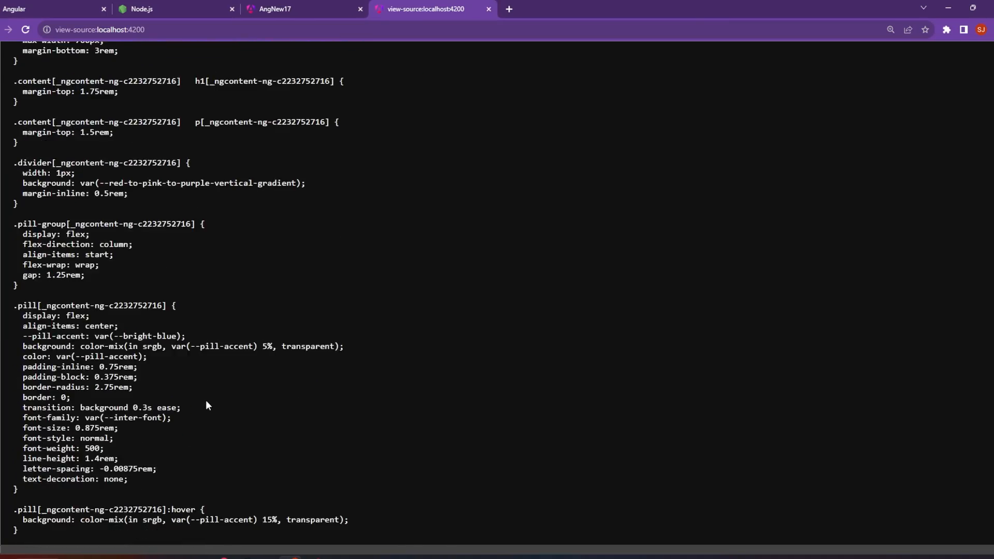
{"action": "scroll", "scroll_direction": "down", "scroll_amount": 3}
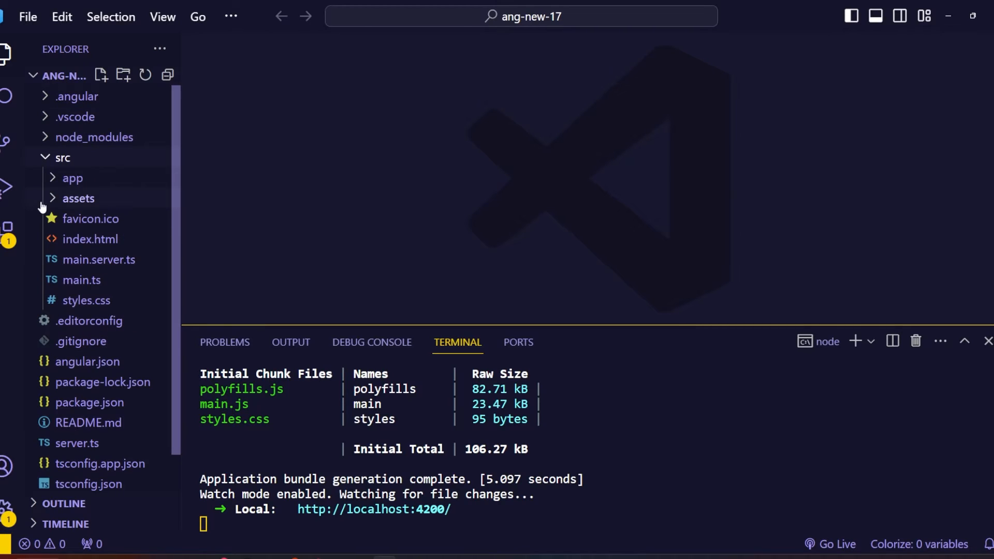
Open app.component.ts from src/app, then open the generated test component file.
{"action": "left_click", "coordinate": [74, 177]}
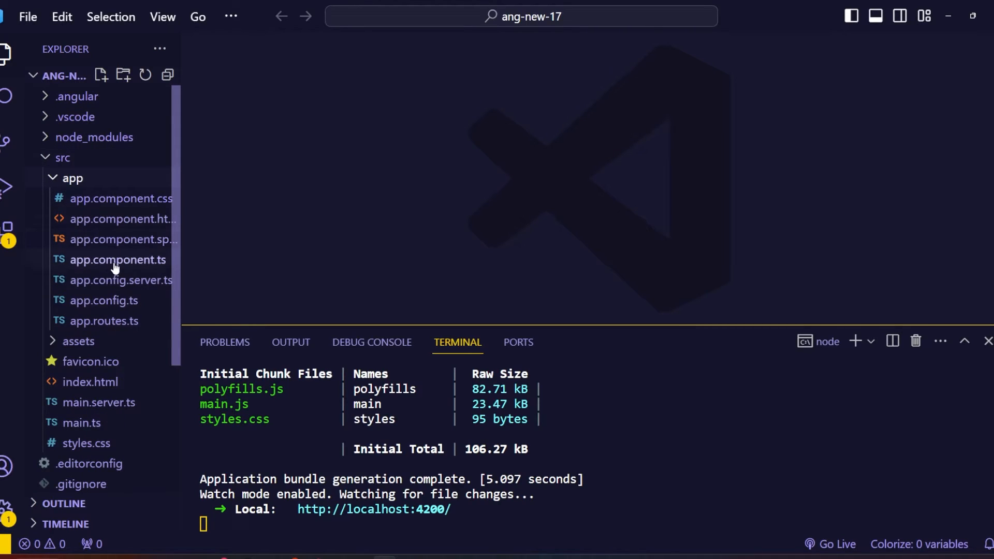
{"action": "left_click", "coordinate": [118, 260]}
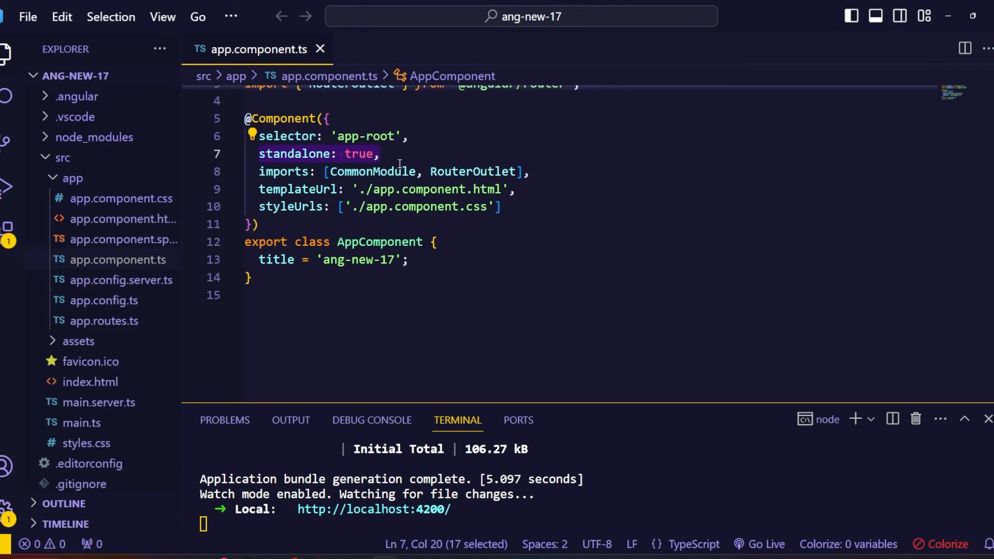
{"action": "mouse_move", "coordinate": [392, 152]}
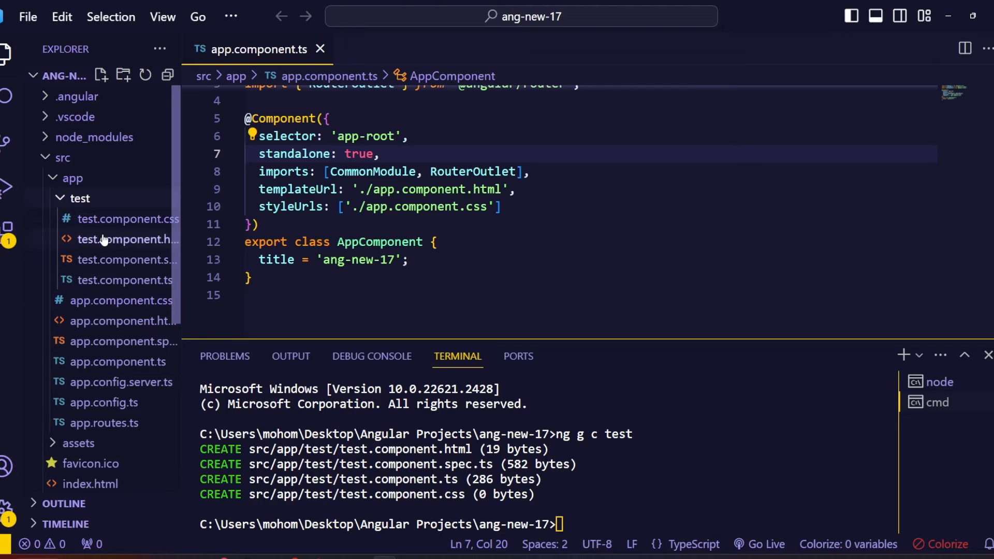
{"action": "left_click", "coordinate": [125, 239]}
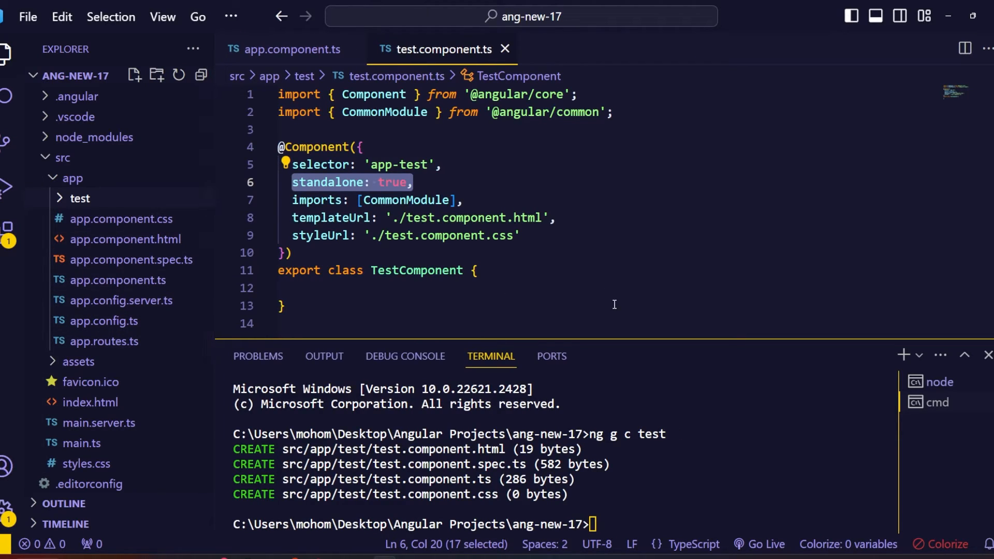
{"action": "mouse_move", "coordinate": [576, 82]}
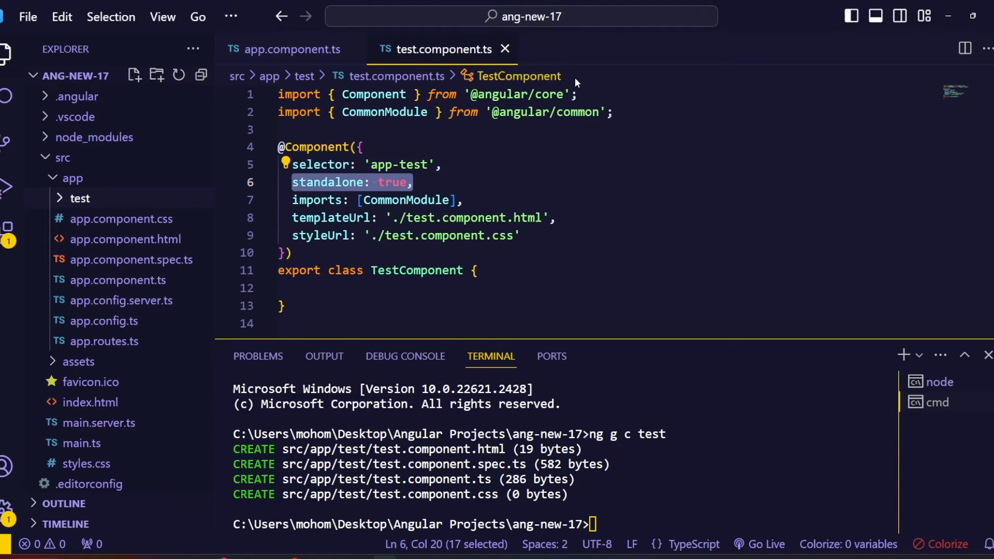
{"action": "mouse_move", "coordinate": [487, 186]}
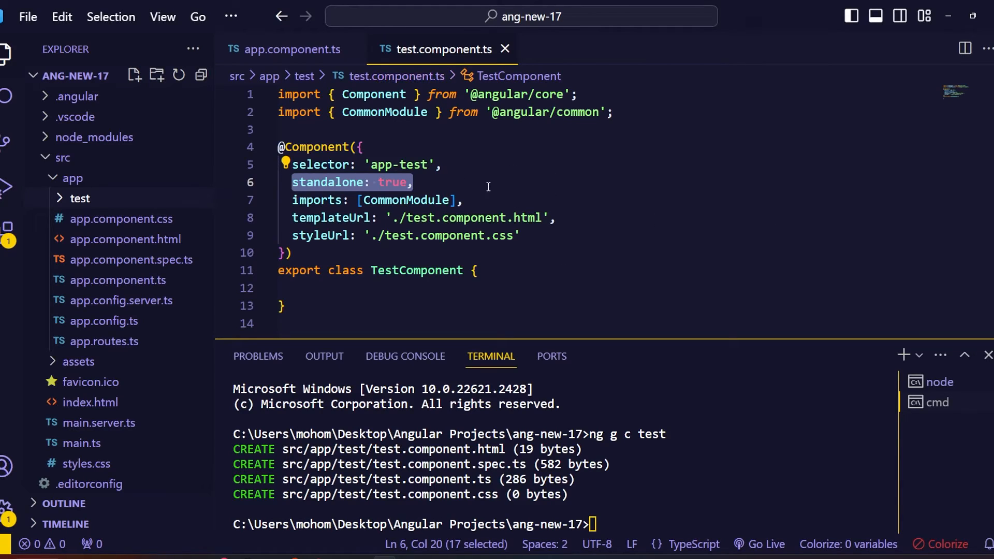
{"action": "mouse_move", "coordinate": [706, 228]}
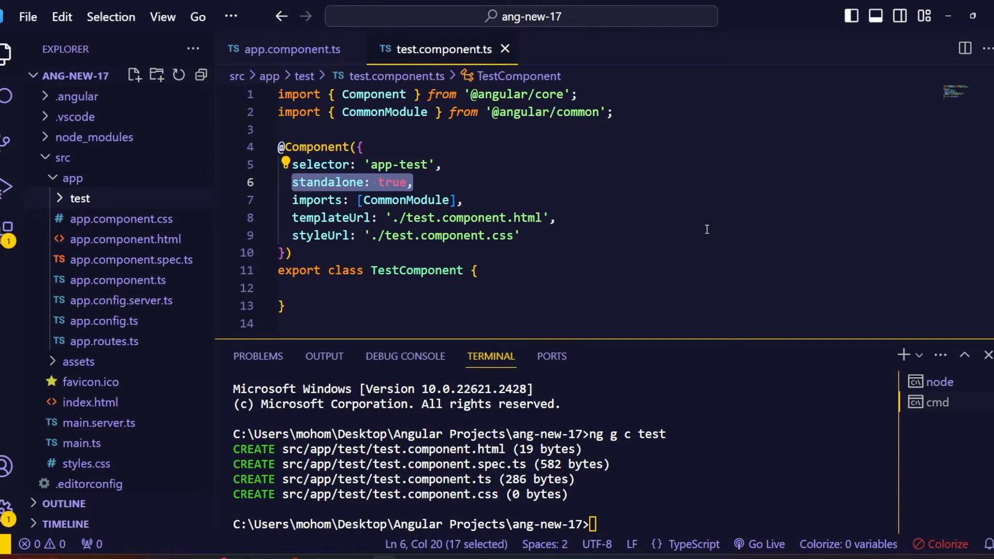
{"action": "mouse_move", "coordinate": [742, 251]}
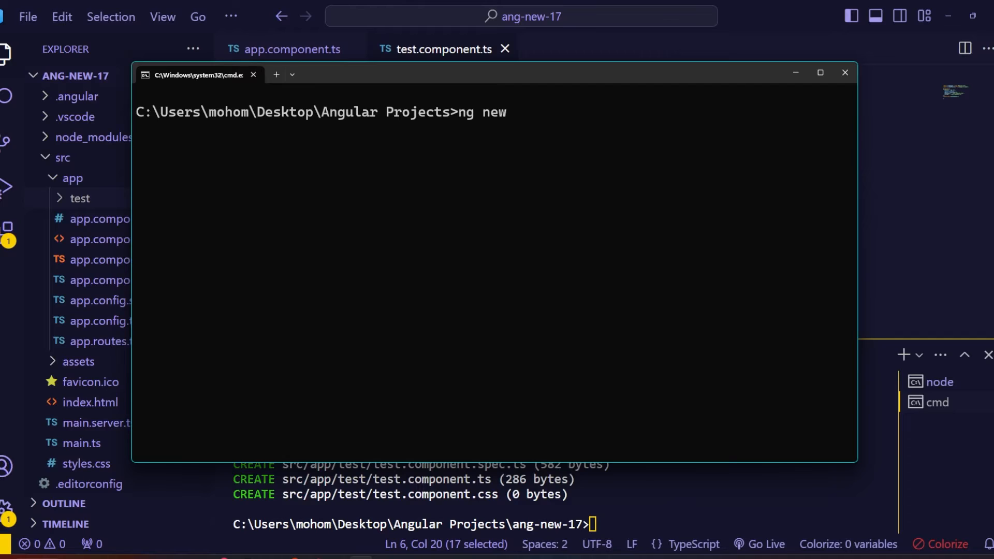
Enter ng new angular17 --standalone=false at the prompt without running it.
{"action": "type", "text": "angular17 --"}
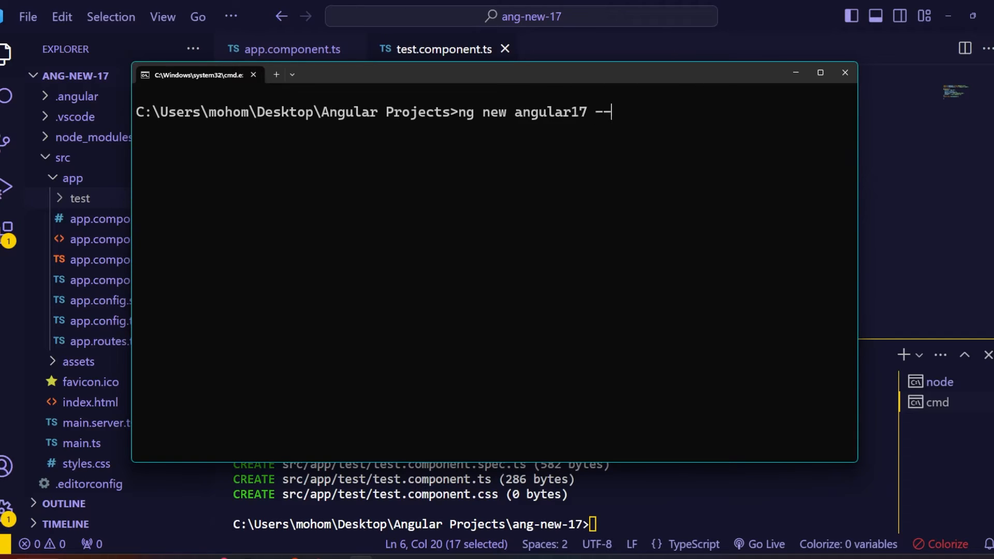
{"action": "type", "text": "stand"}
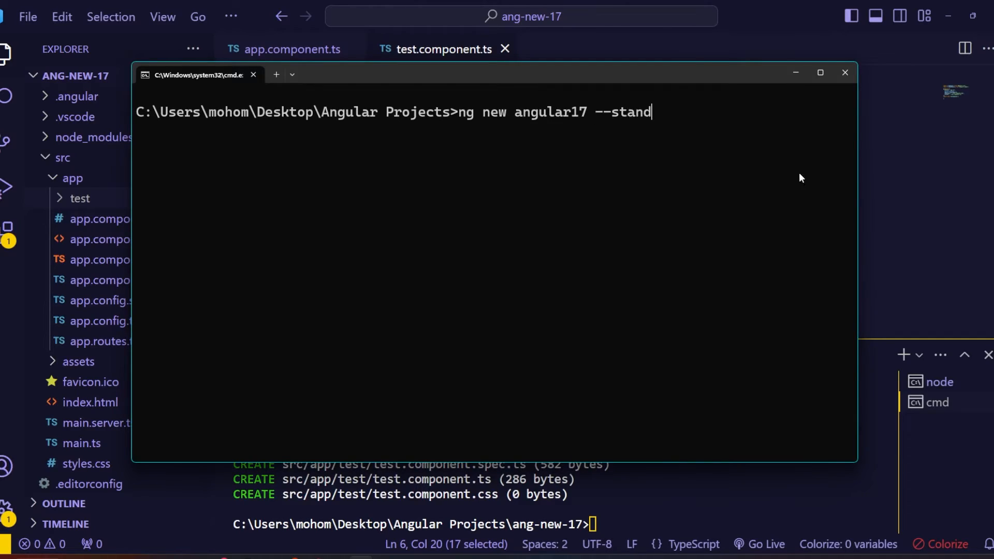
{"action": "type", "text": "alone="}
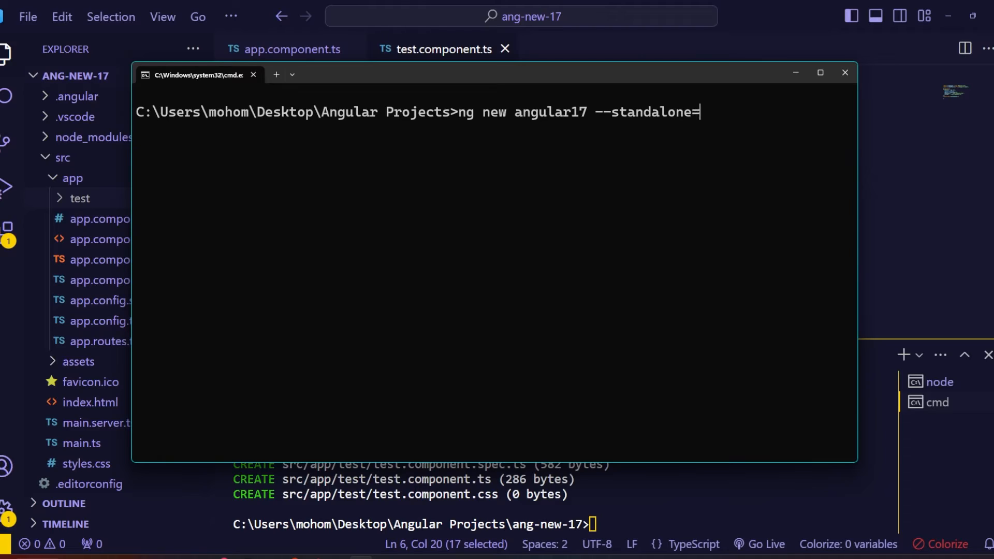
{"action": "type", "text": "false"}
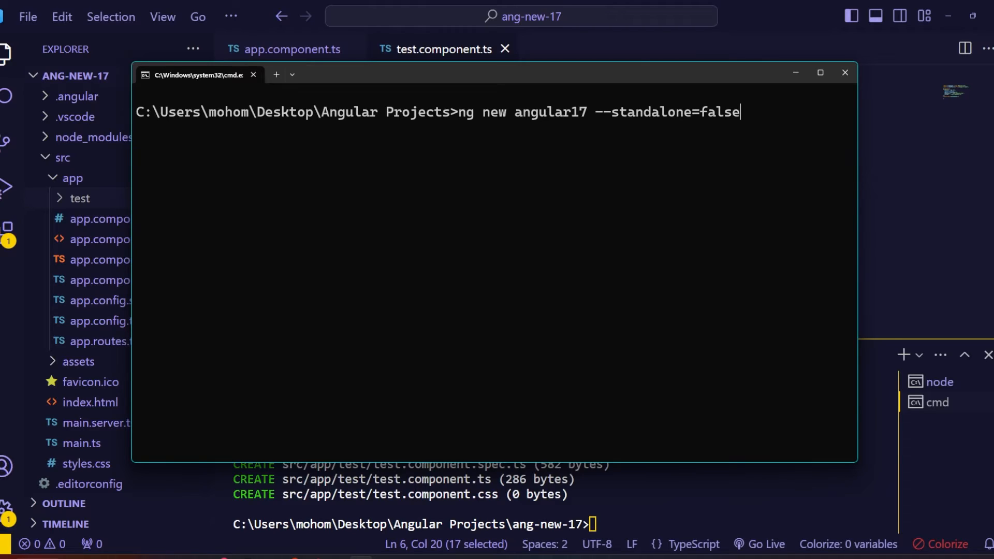
{"action": "mouse_move", "coordinate": [721, 126]}
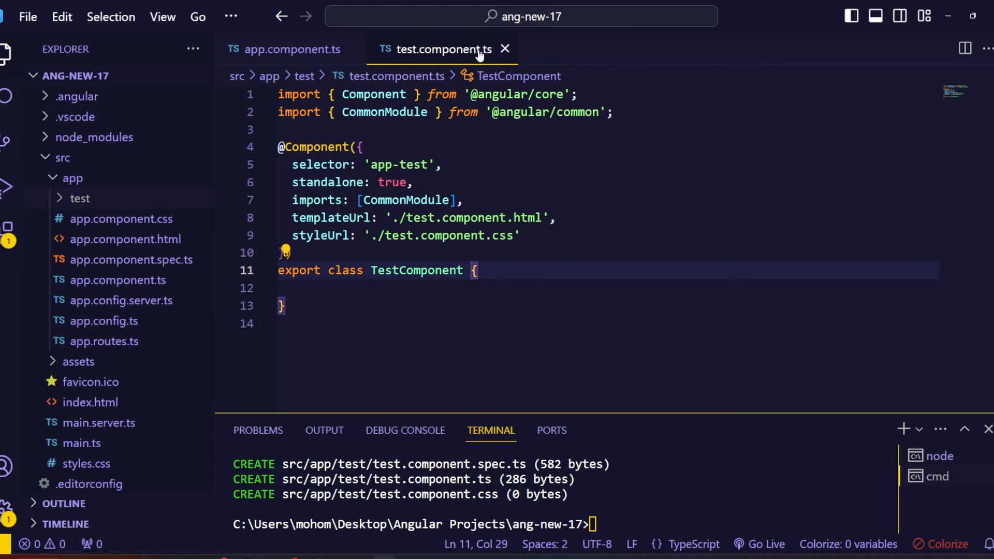
Replace app.component.html's contents with <h1>Angular 17</h1> and save the file.
{"action": "left_click", "coordinate": [291, 48]}
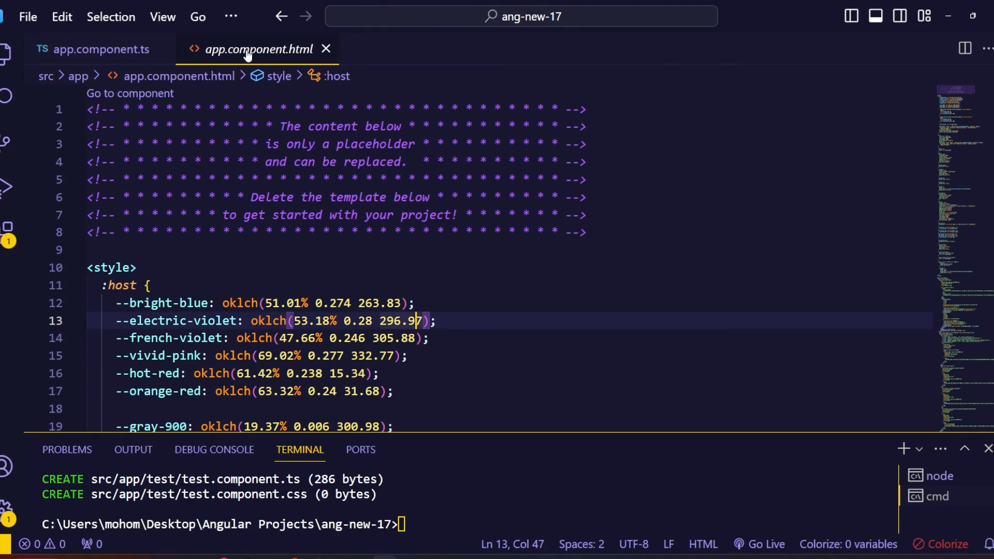
{"action": "key", "text": "ctrl+a"}
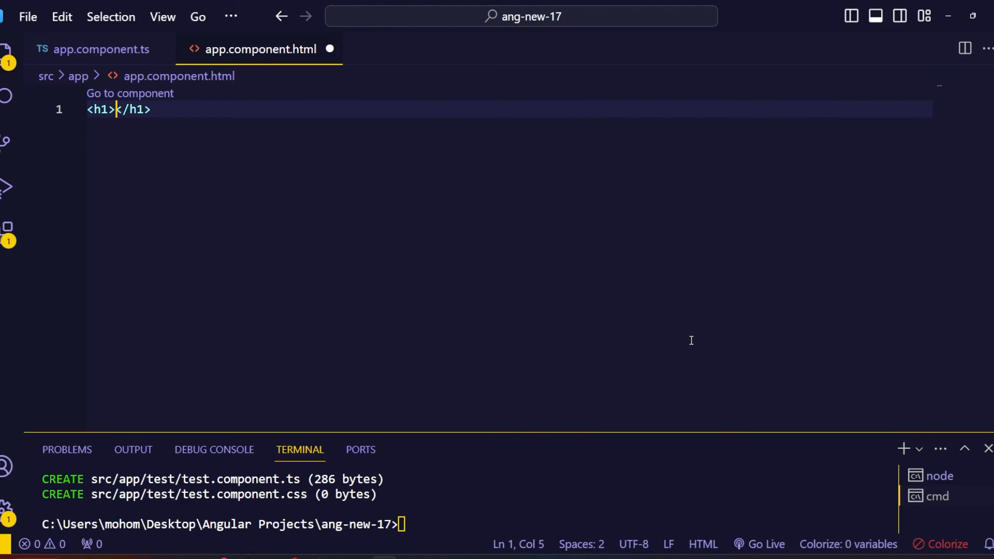
{"action": "type", "text": "Angular 1"}
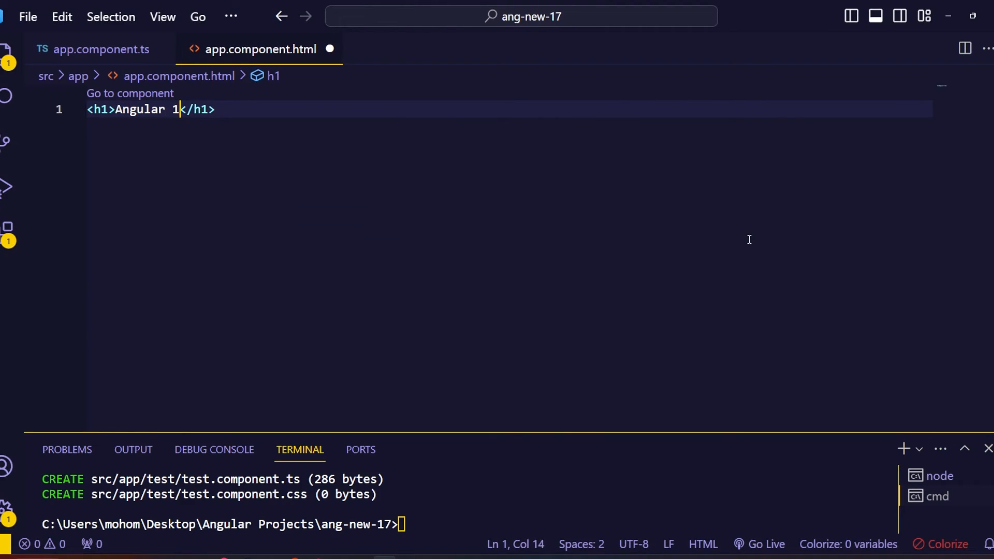
{"action": "type", "text": "7"}
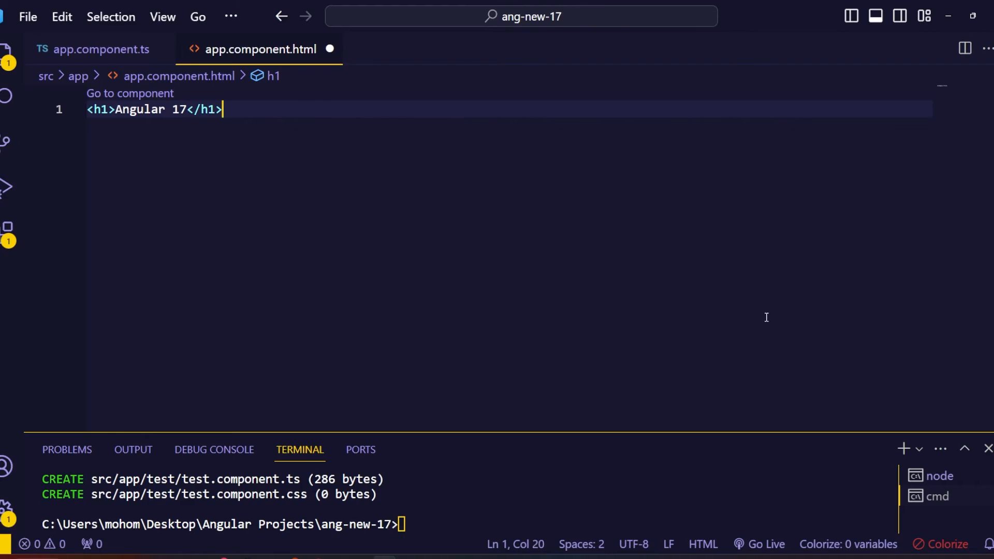
{"action": "mouse_move", "coordinate": [304, 141]}
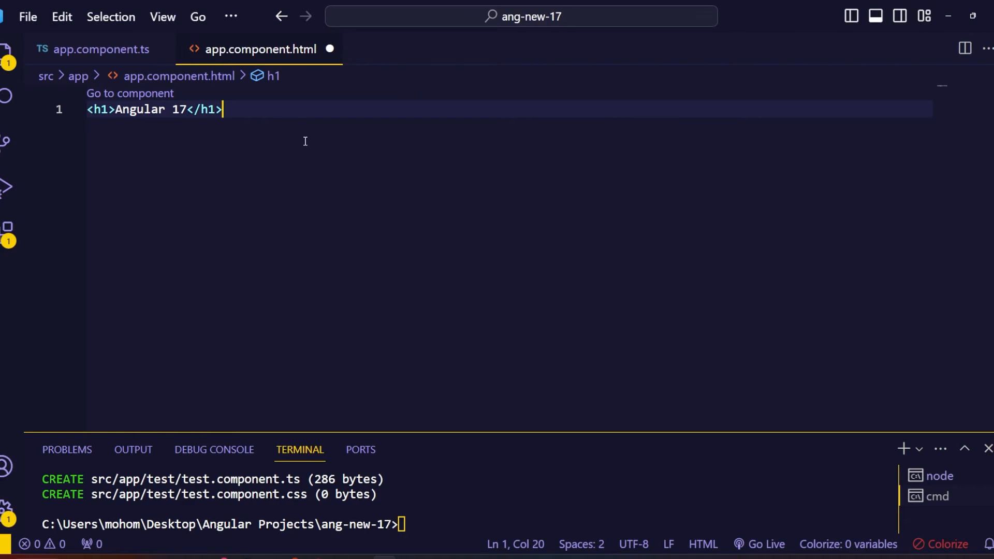
{"action": "key", "text": "ctrl+s"}
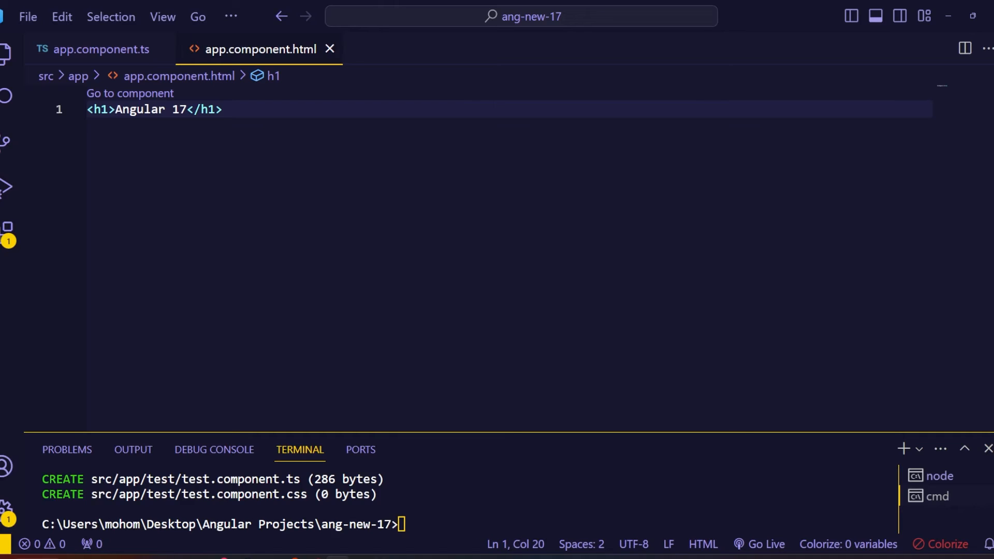
{"action": "left_click", "coordinate": [223, 110]}
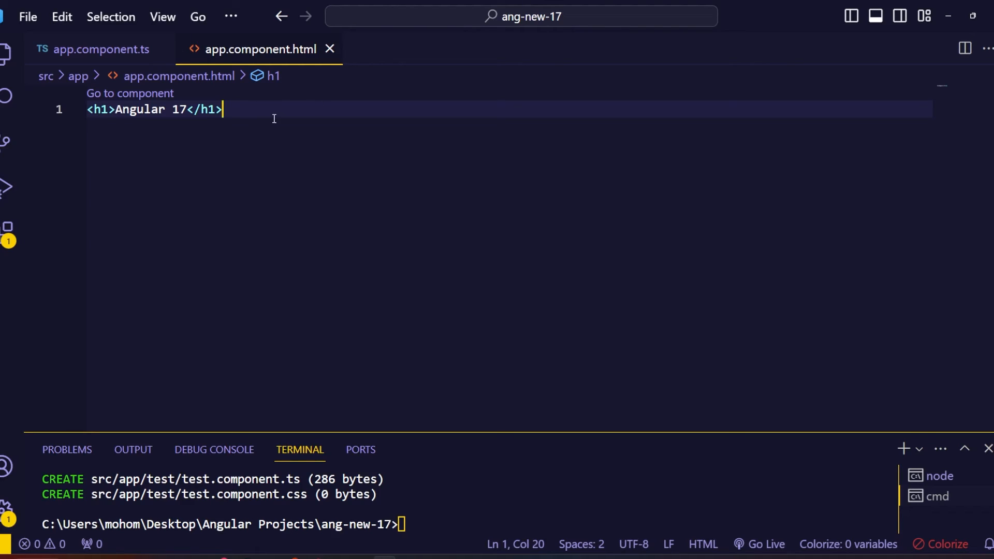
Add an isLoggedIn = true property to app.component.ts.
{"action": "type", "text": "is"}
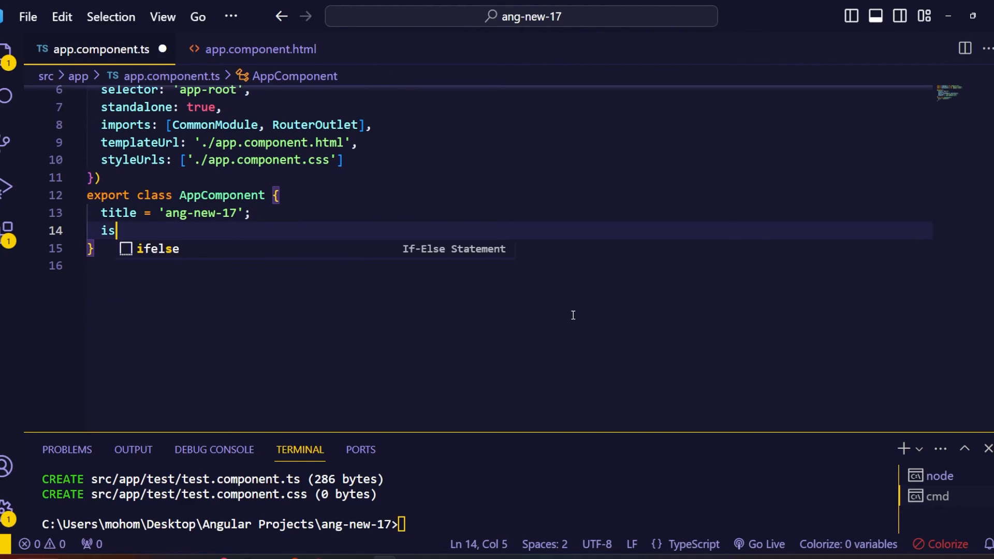
{"action": "type", "text": "Logged"}
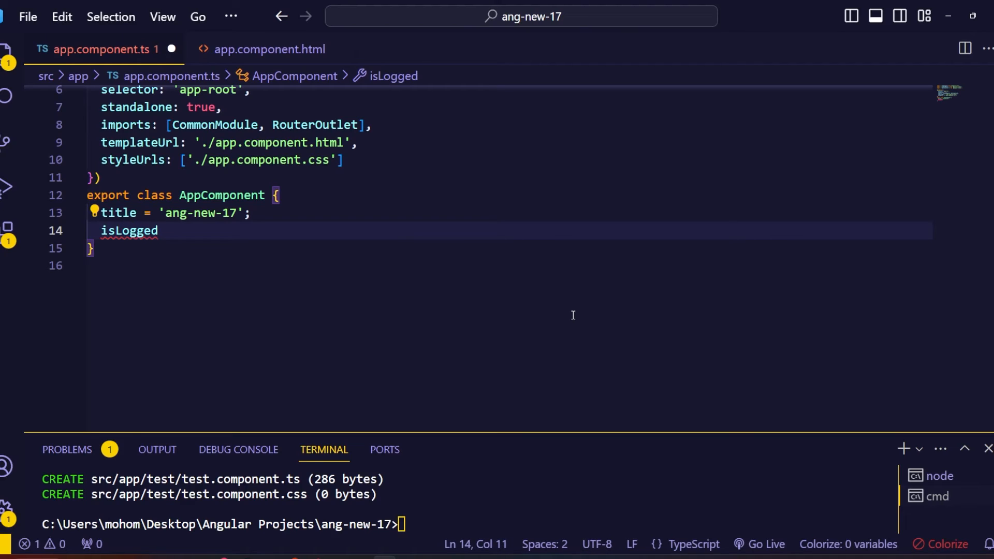
{"action": "type", "text": "In = t"}
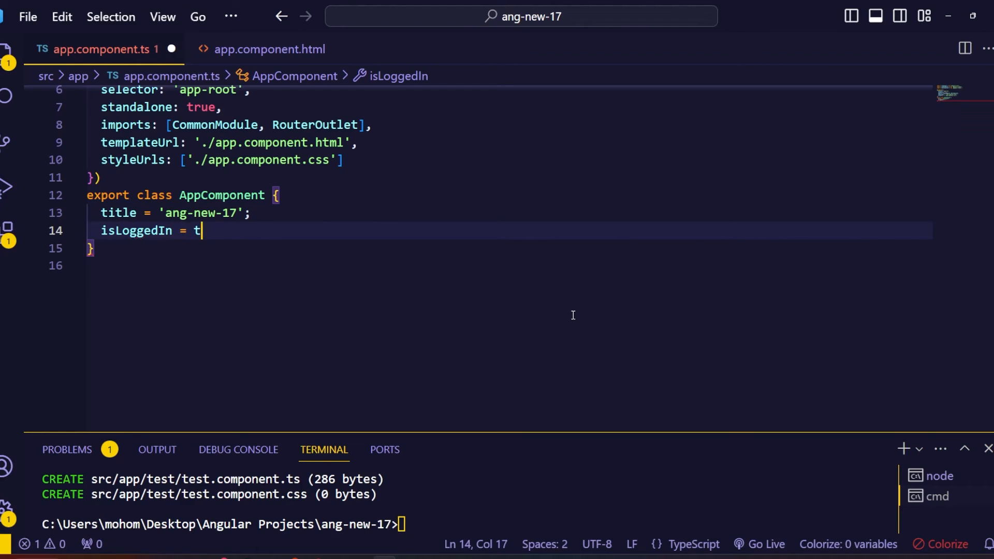
Add a 'User Logged In' paragraph conditioned on *ngIf="isLoggedIn" in the template.
{"action": "left_click", "coordinate": [261, 48]}
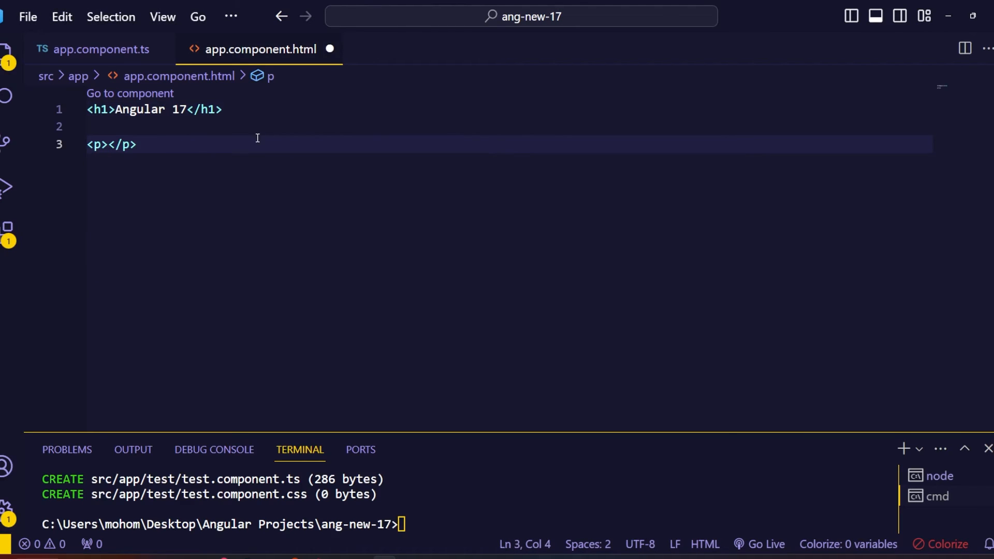
{"action": "type", "text": "User Logged In"}
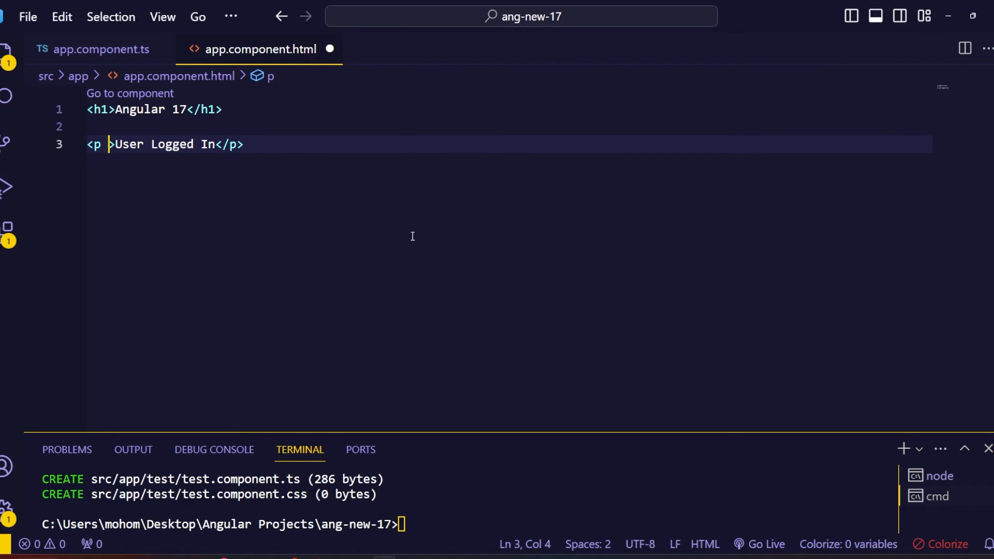
{"action": "type", "text": "*ngIf="}
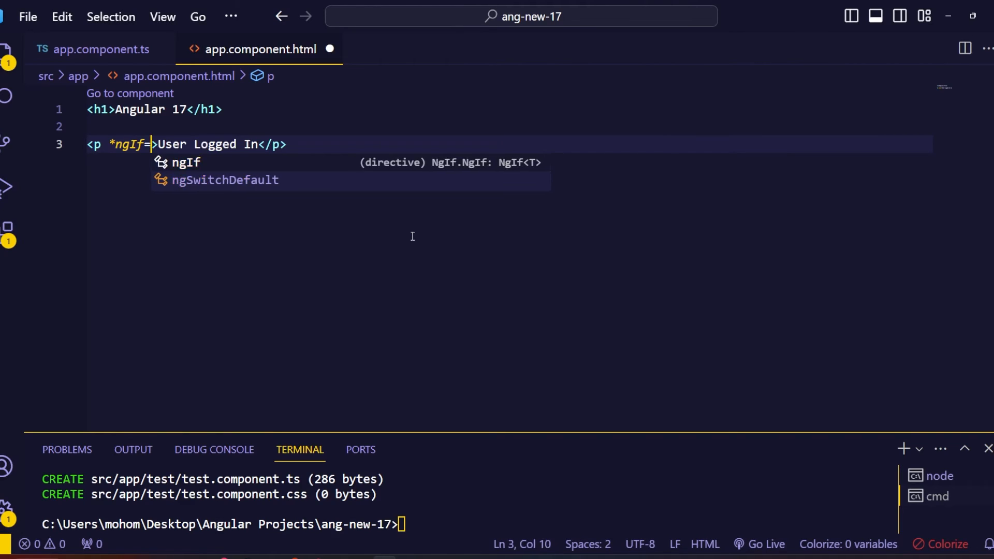
{"action": "type", "text": "\"isLo"}
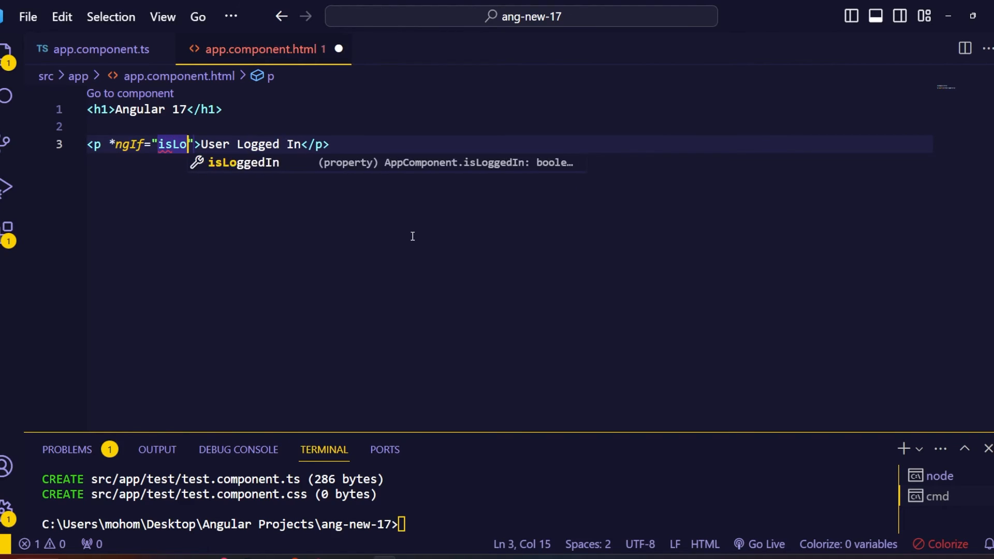
{"action": "key", "text": "Tab"}
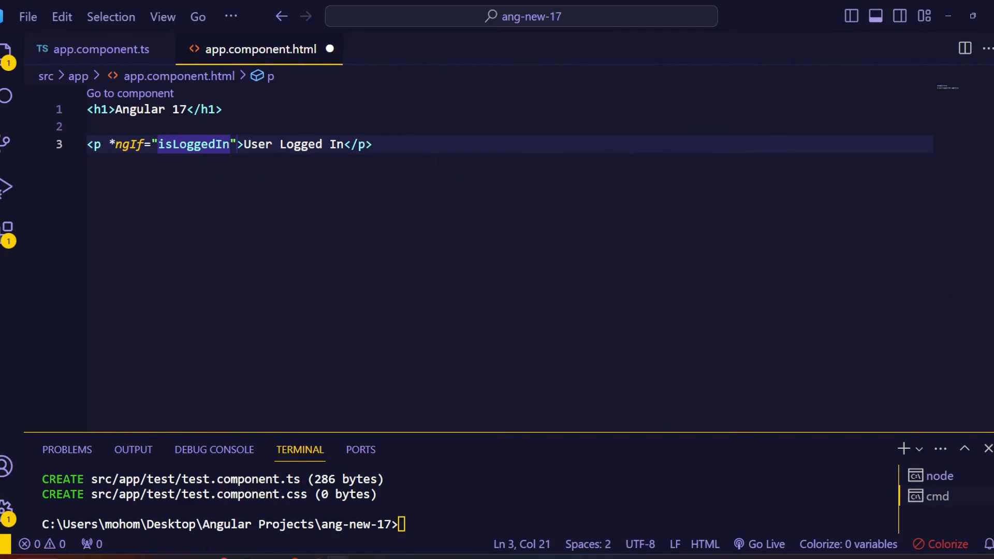
Add a second 'User Not Logged In' paragraph with its own *ngIf condition.
{"action": "key", "text": "Enter"}
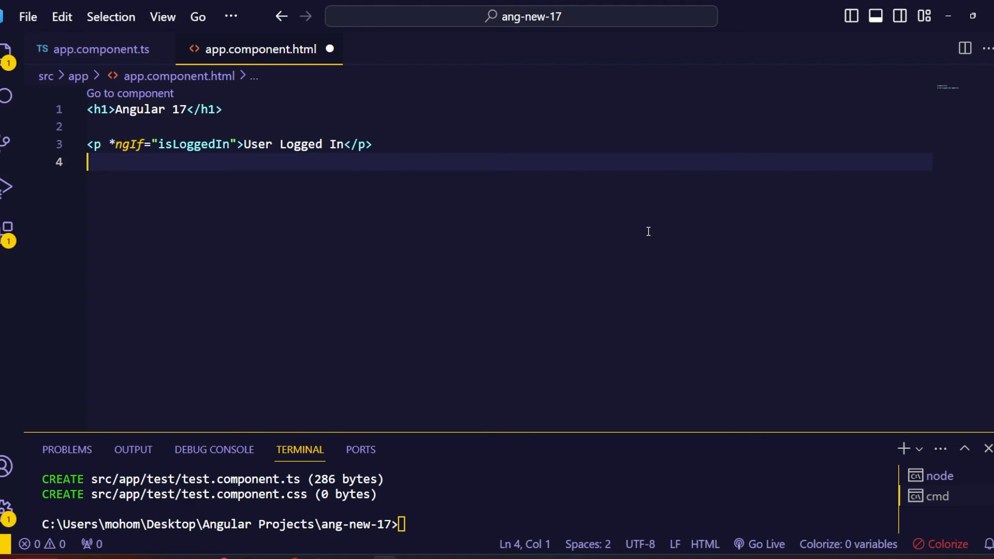
{"action": "type", "text": "<p> I"}
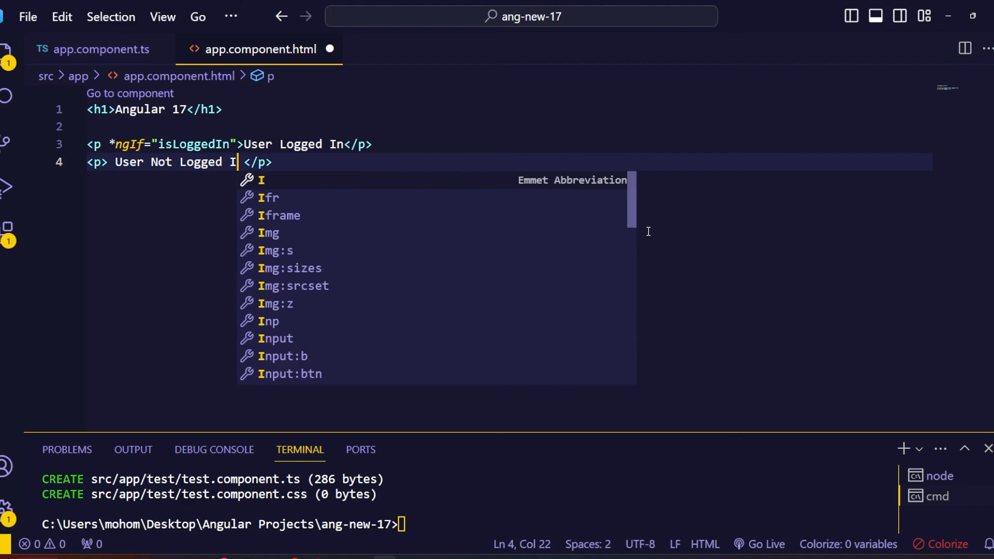
{"action": "key", "text": "Backspace"}
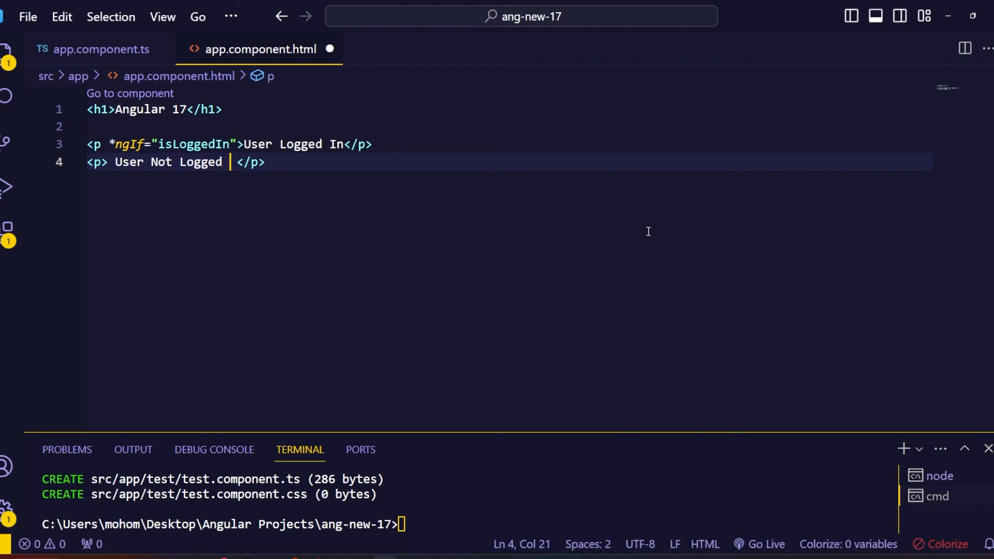
{"action": "type", "text": "In"}
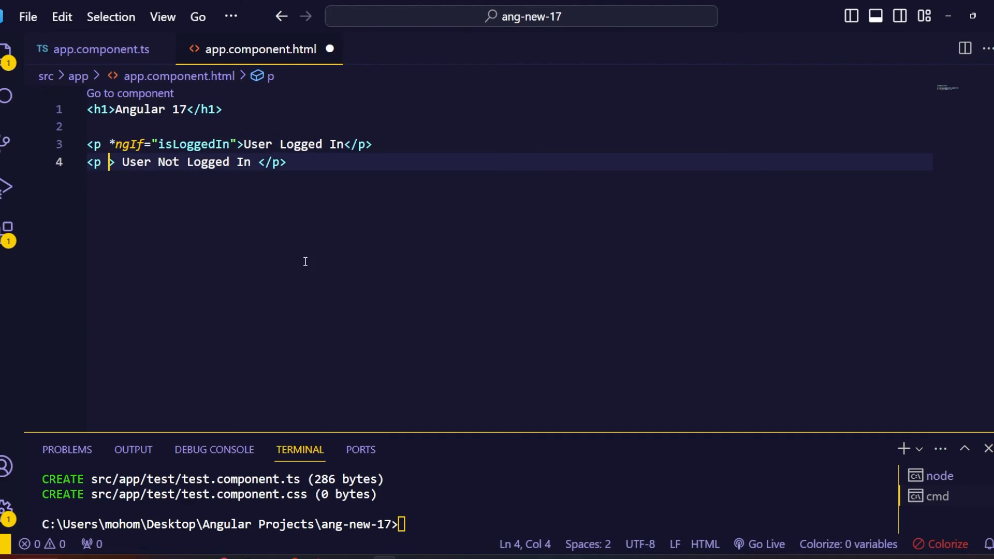
{"action": "type", "text": "*ngIf=\"isLoggedIn\""}
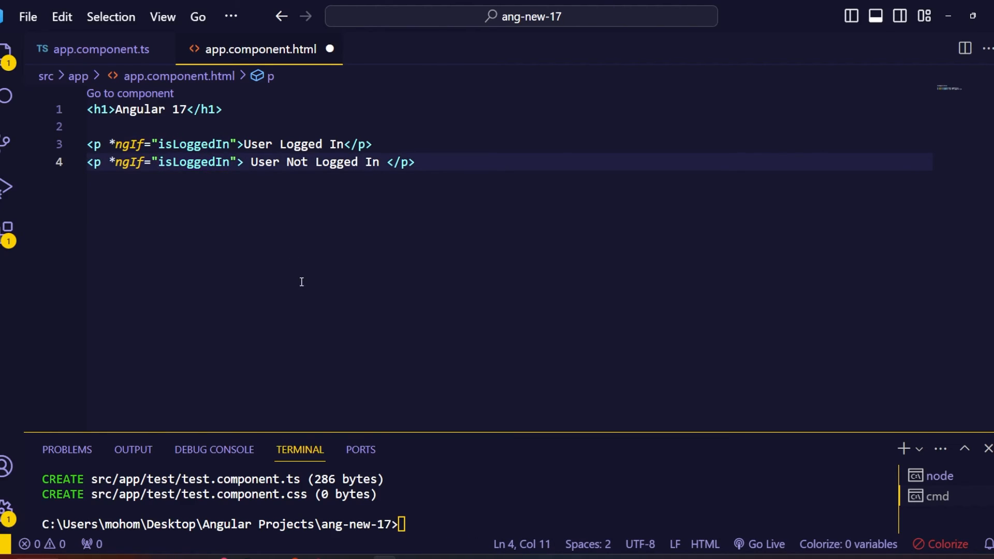
Save the template and confirm Chrome shows Angular 17 with only 'User Logged In'.
{"action": "type", "text": "!"}
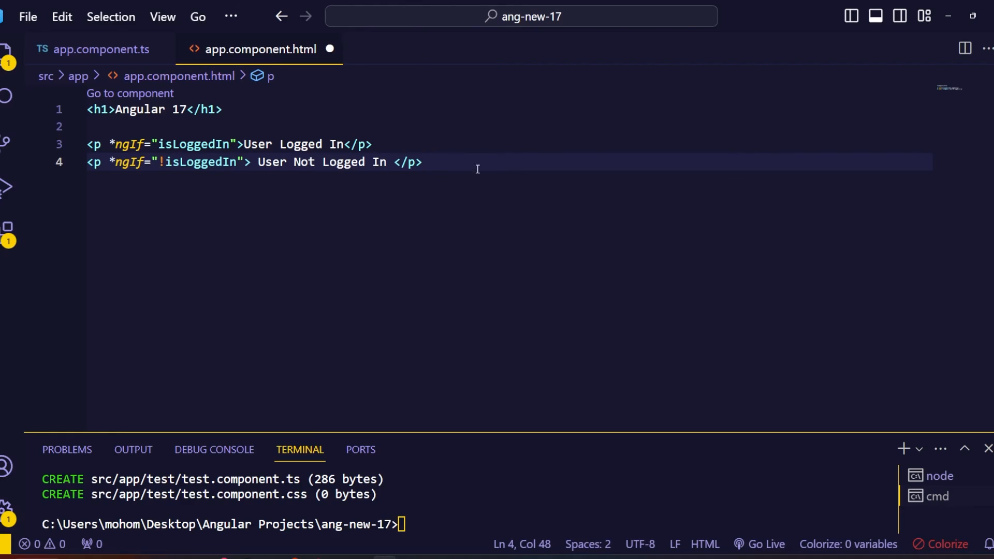
{"action": "key", "text": "Ctrl+s"}
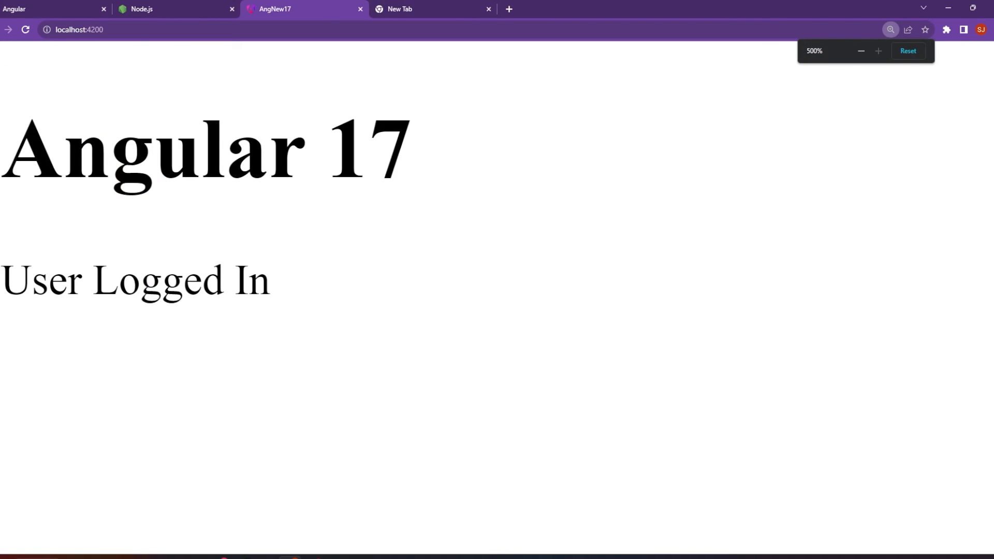
{"action": "triple_click", "coordinate": [135, 280]}
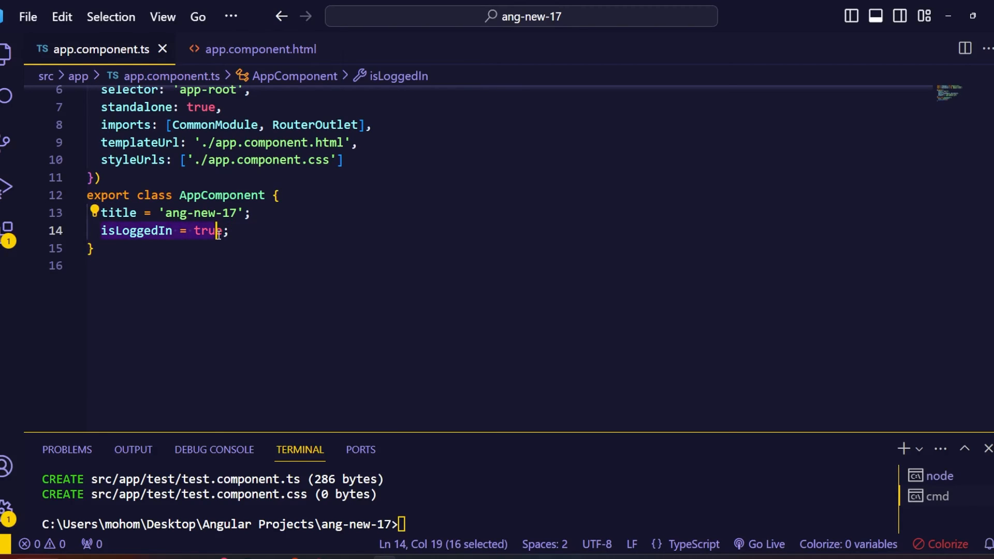
Replace true with false in the isLoggedIn assignment.
{"action": "type", "text": "fa"}
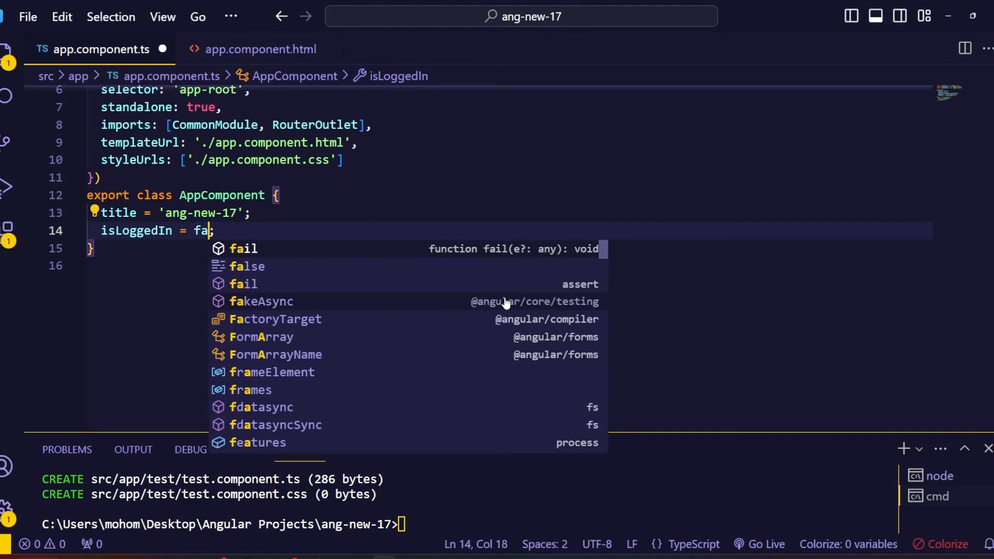
{"action": "type", "text": "lse"}
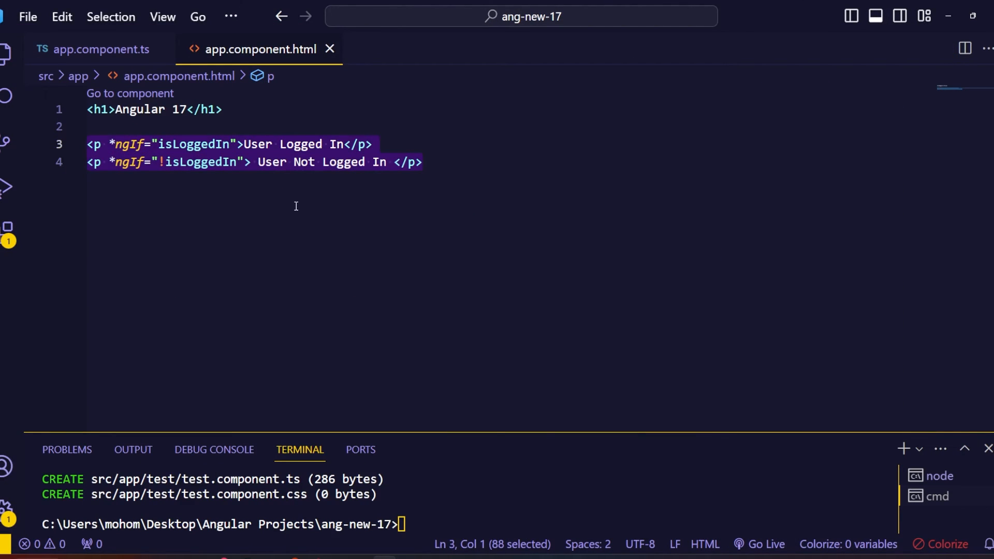
{"action": "mouse_move", "coordinate": [351, 179]}
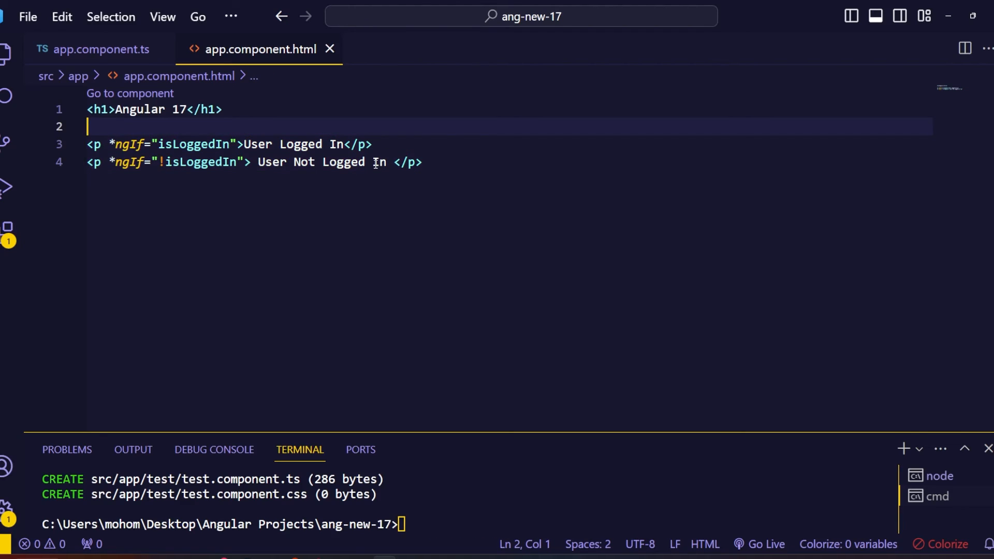
{"action": "key", "text": "Enter"}
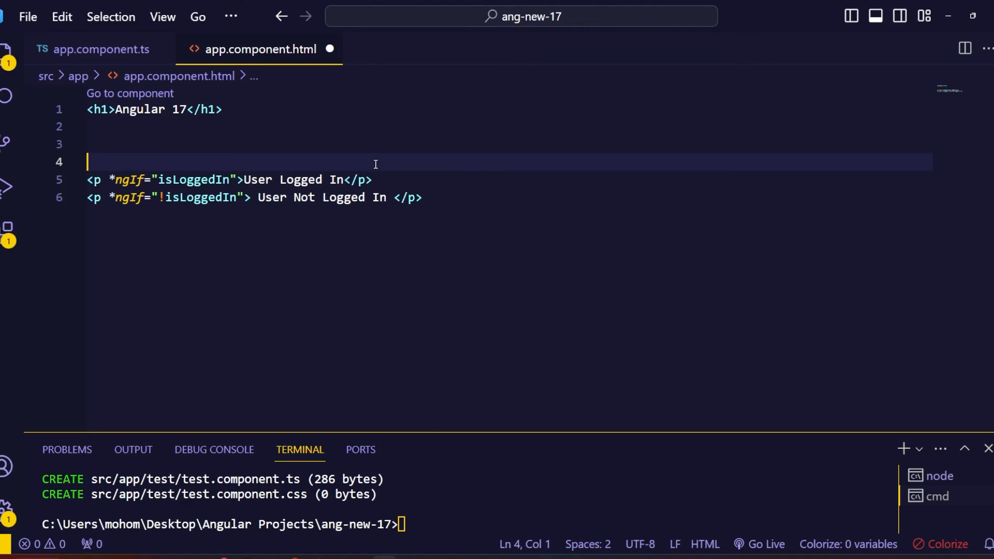
{"action": "key", "text": "Up"}
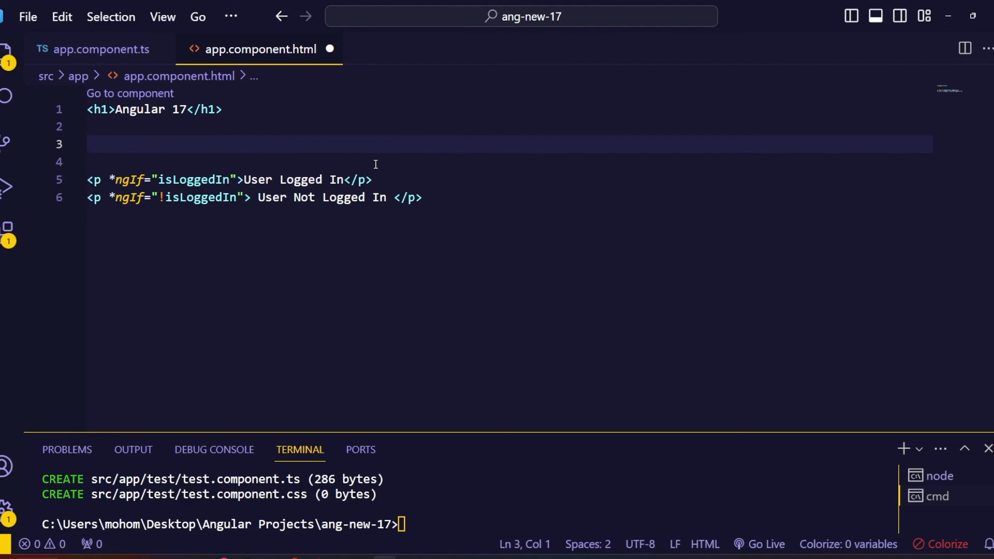
{"action": "type", "text": "@"}
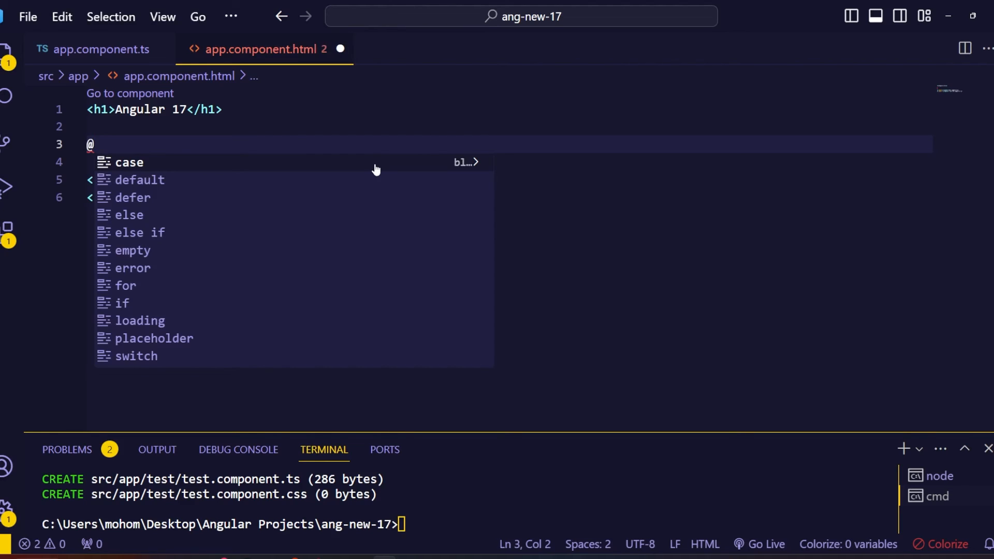
{"action": "type", "text": "if("}
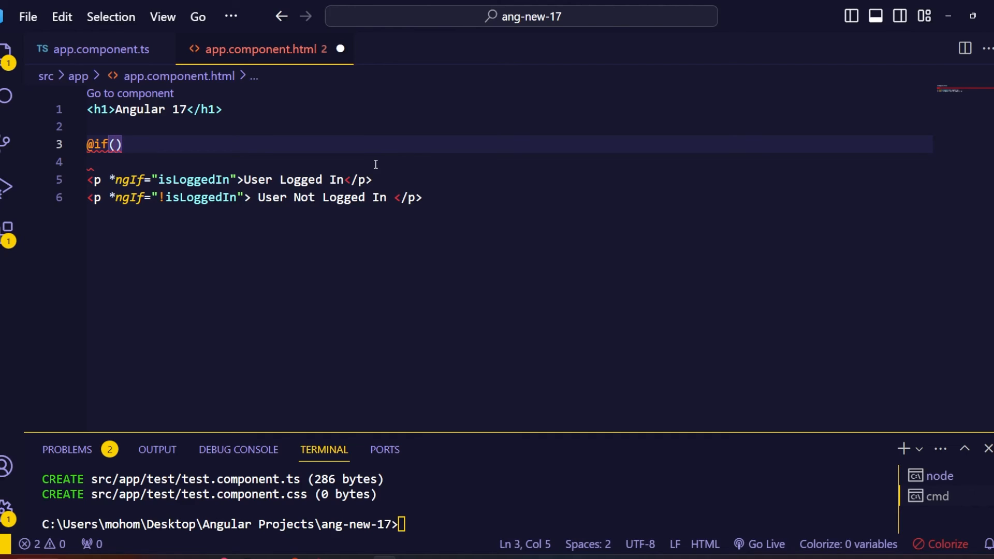
{"action": "type", "text": "isLoggedIn"}
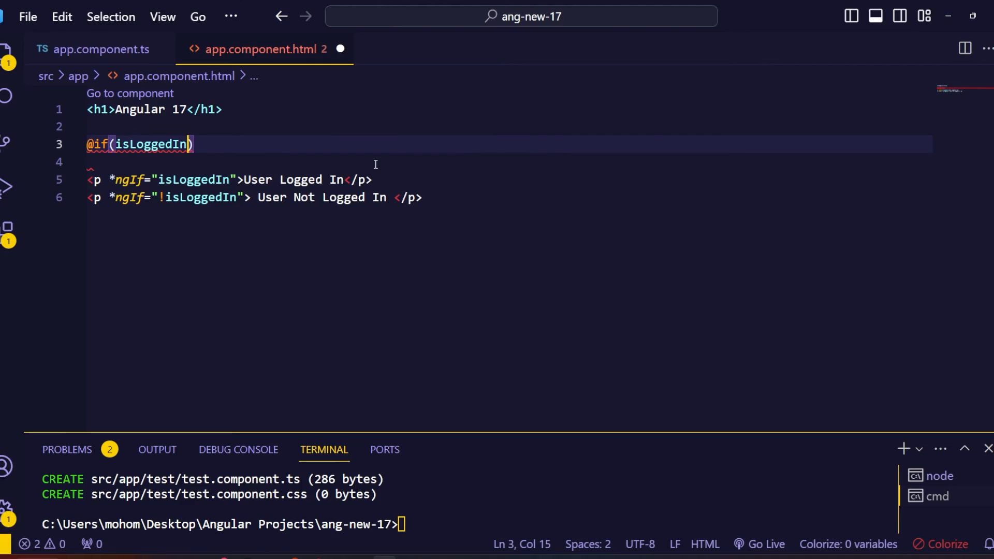
{"action": "type", "text": ")"}
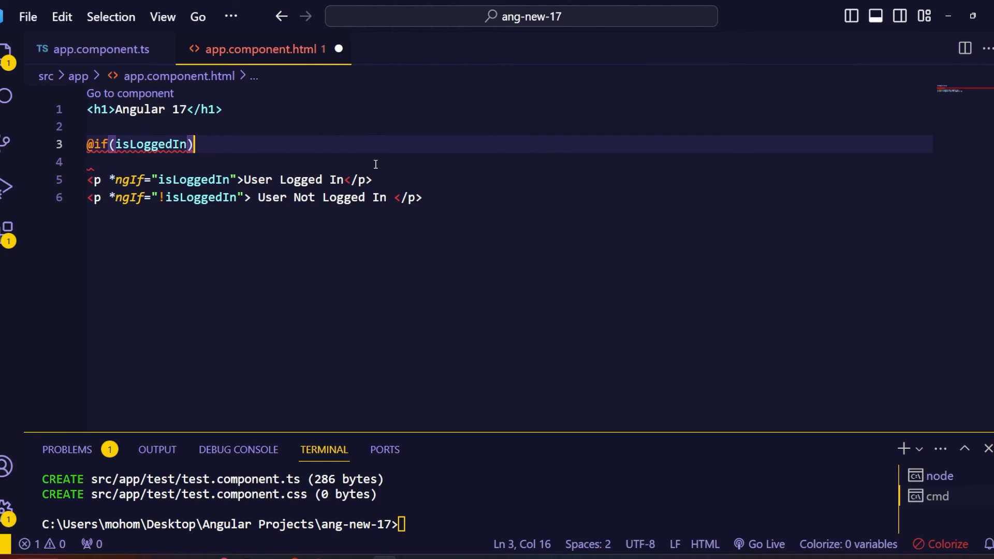
{"action": "type", "text": "{}"}
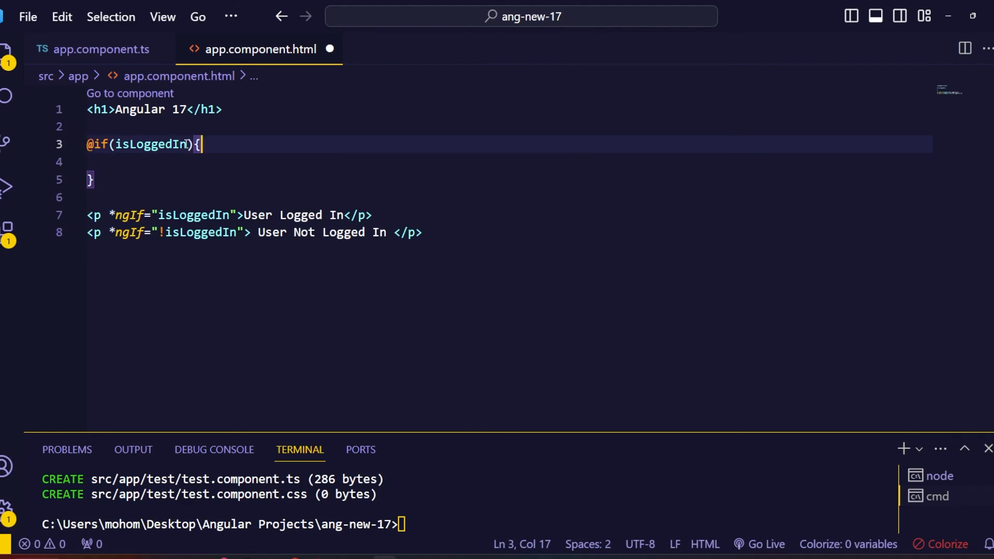
{"action": "left_click_drag", "start_coordinate": [201, 144], "coordinate": [92, 180]}
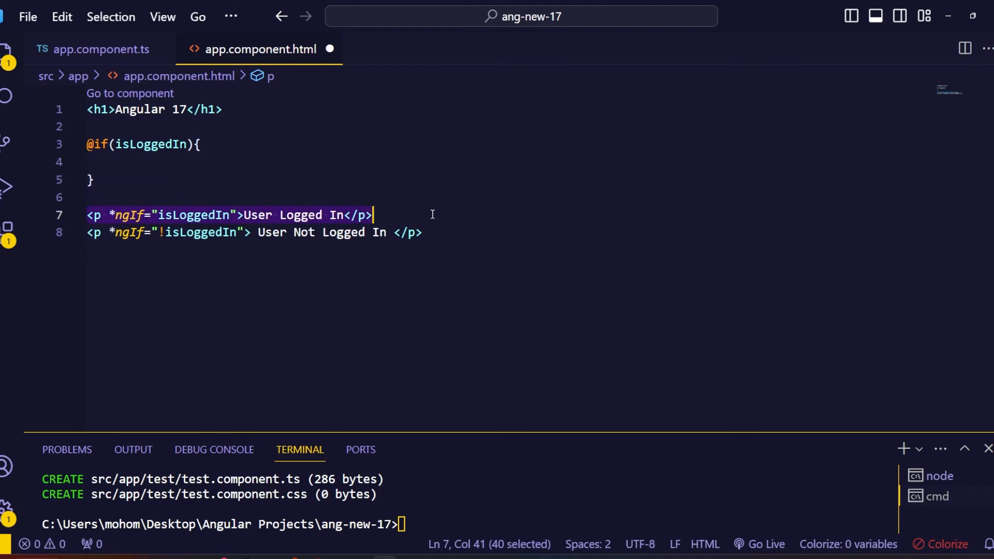
{"action": "mouse_move", "coordinate": [115, 164]}
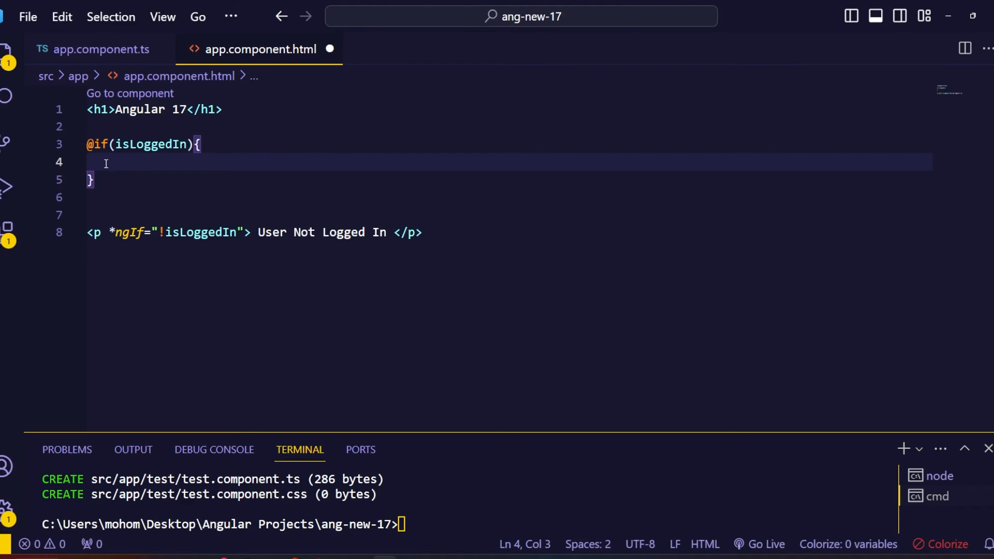
{"action": "type", "text": "<p *ngIf=\"isLoggedIn\">User Logged In</p>"}
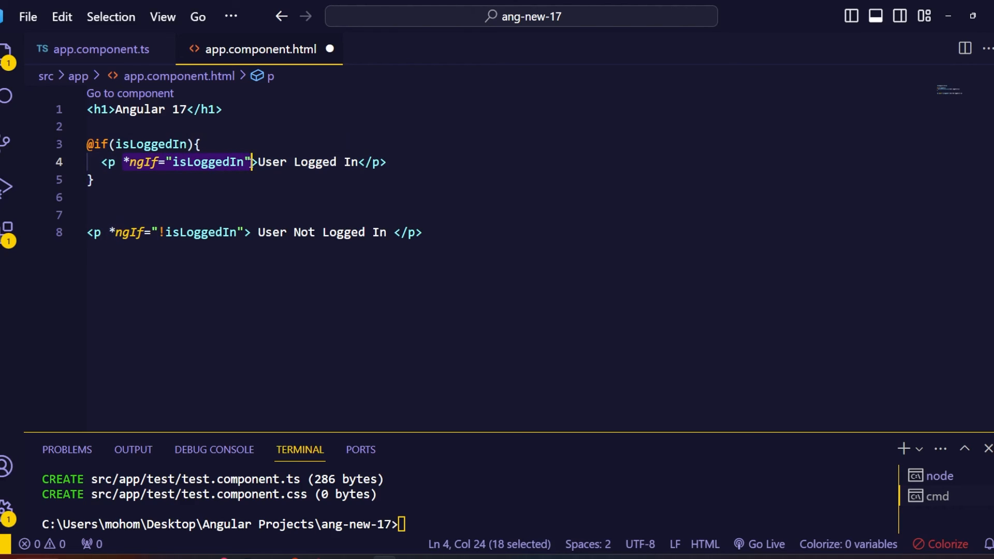
{"action": "key", "text": "Delete"}
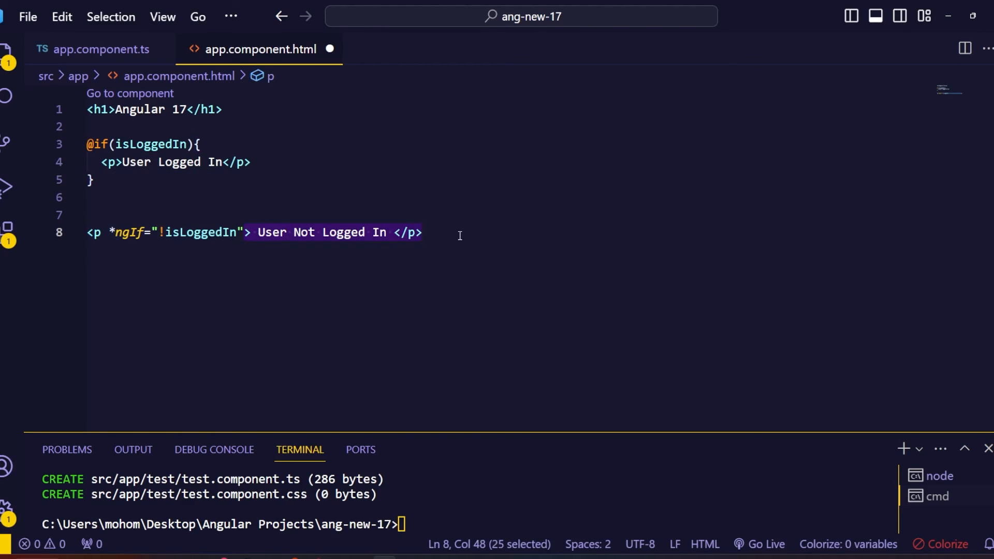
{"action": "left_click", "coordinate": [90, 179]}
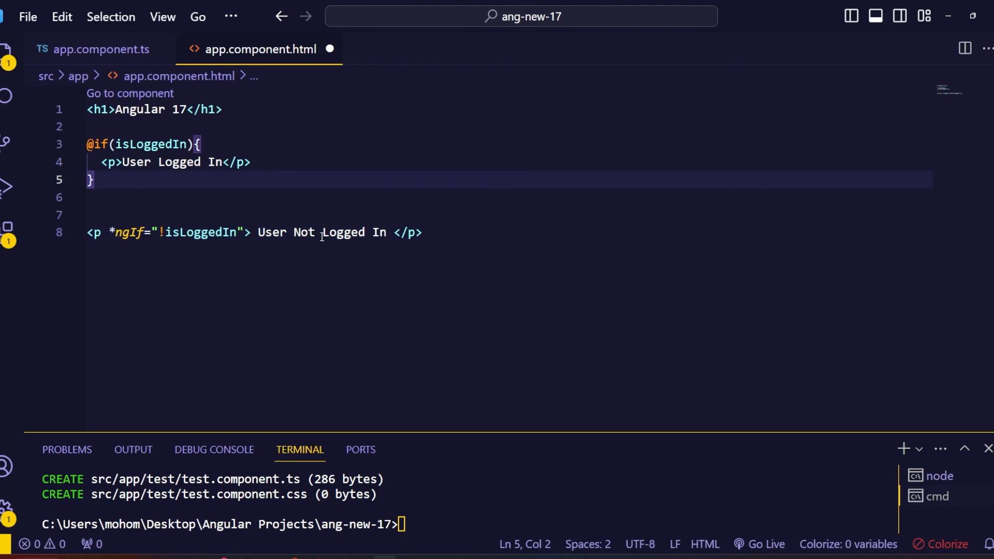
{"action": "key", "text": "Enter"}
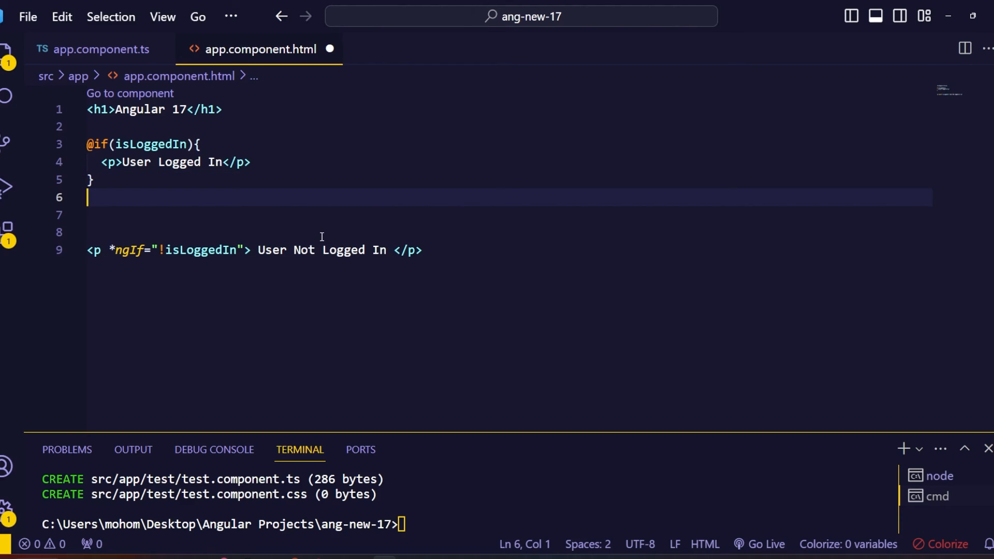
{"action": "type", "text": "@"}
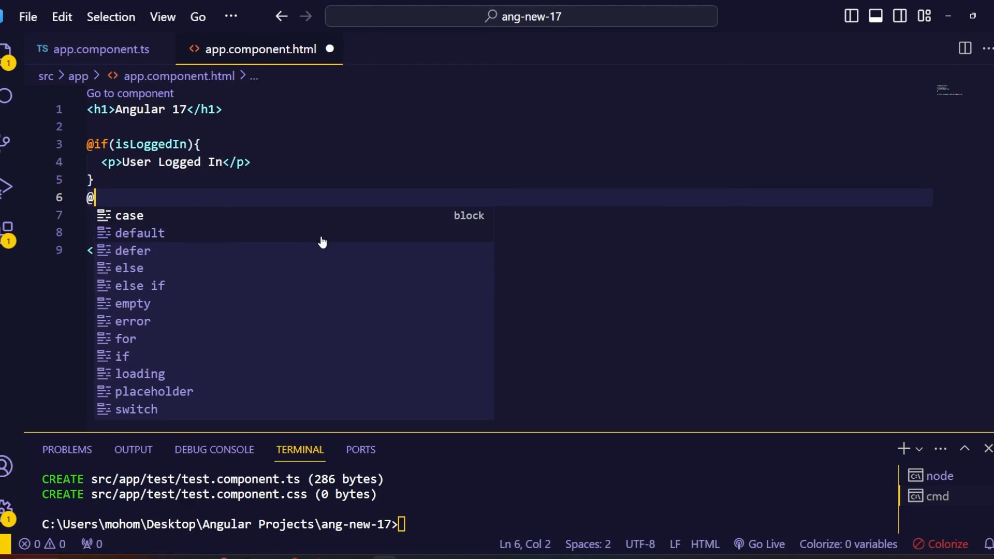
{"action": "type", "text": "else {"}
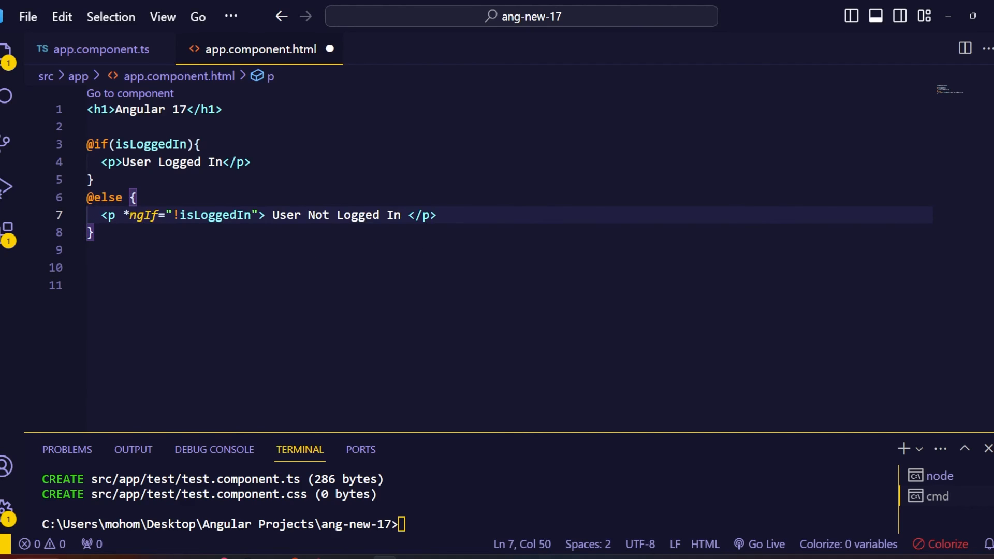
{"action": "left_click_drag", "start_coordinate": [101, 215], "coordinate": [260, 215]}
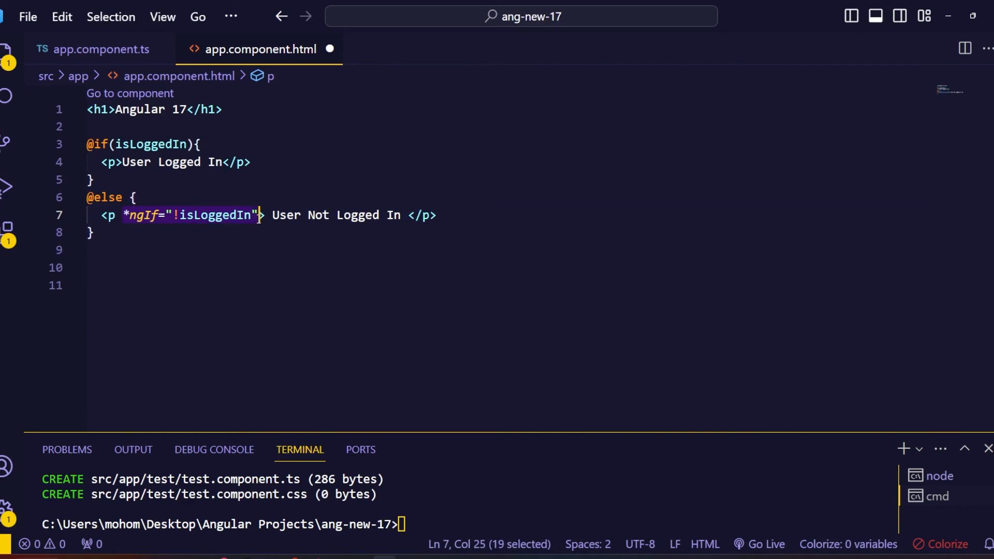
{"action": "key", "text": "Delete"}
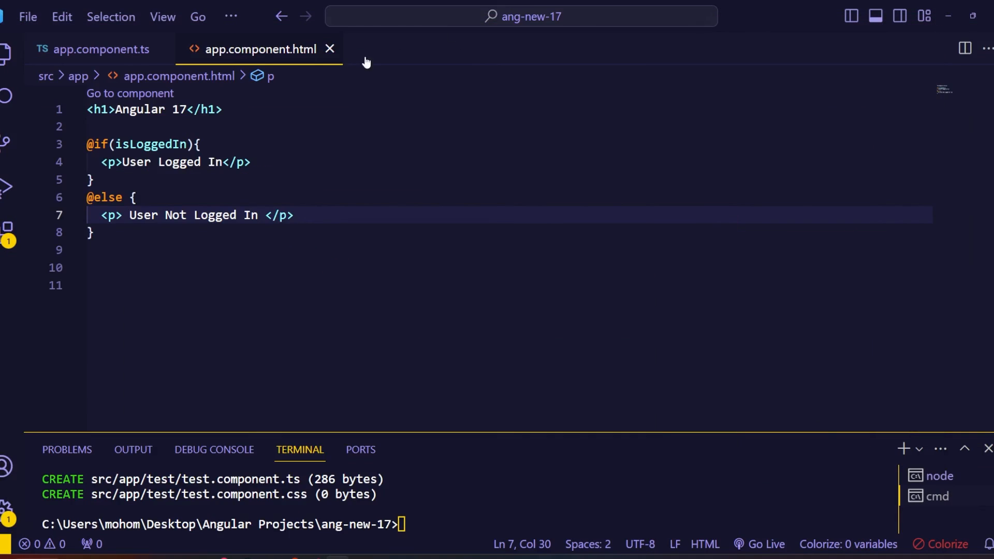
Change isLoggedIn back to true in app.component.ts, then return to app.component.html.
{"action": "left_click", "coordinate": [100, 48]}
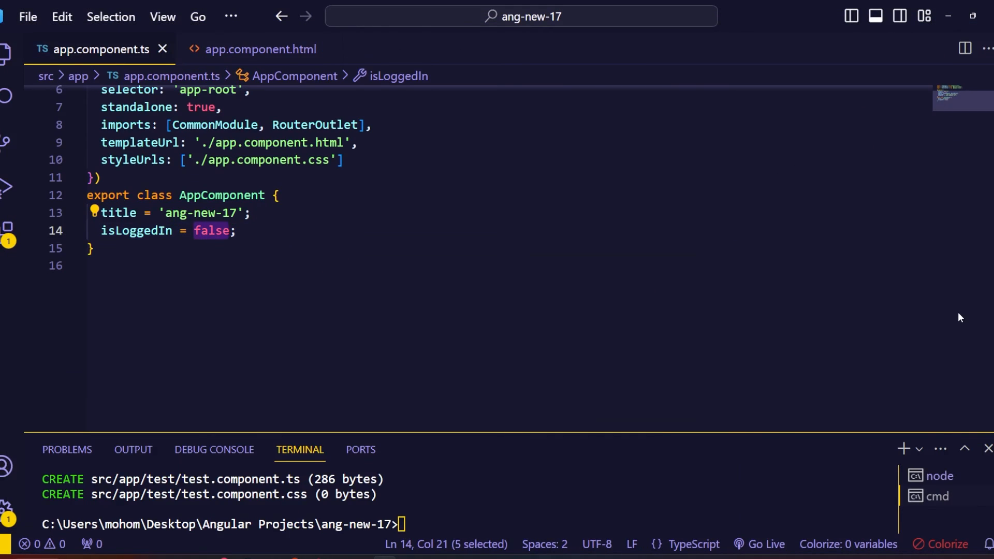
{"action": "type", "text": "true"}
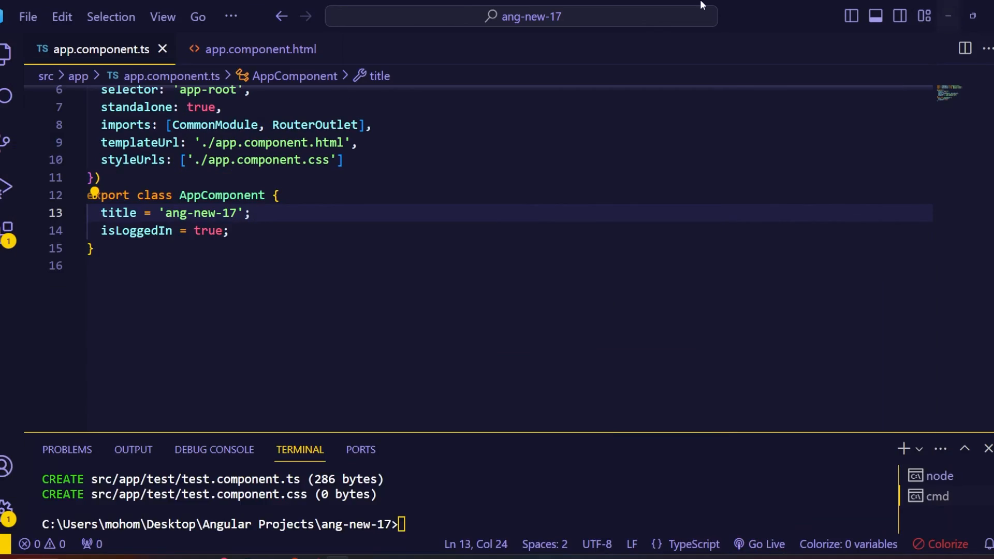
{"action": "left_click", "coordinate": [259, 49]}
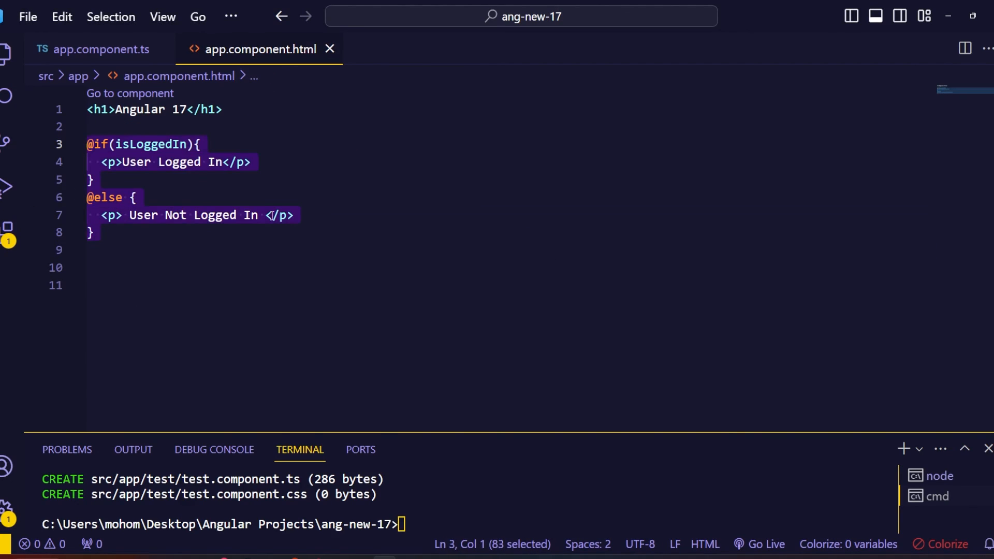
{"action": "left_click", "coordinate": [101, 248]}
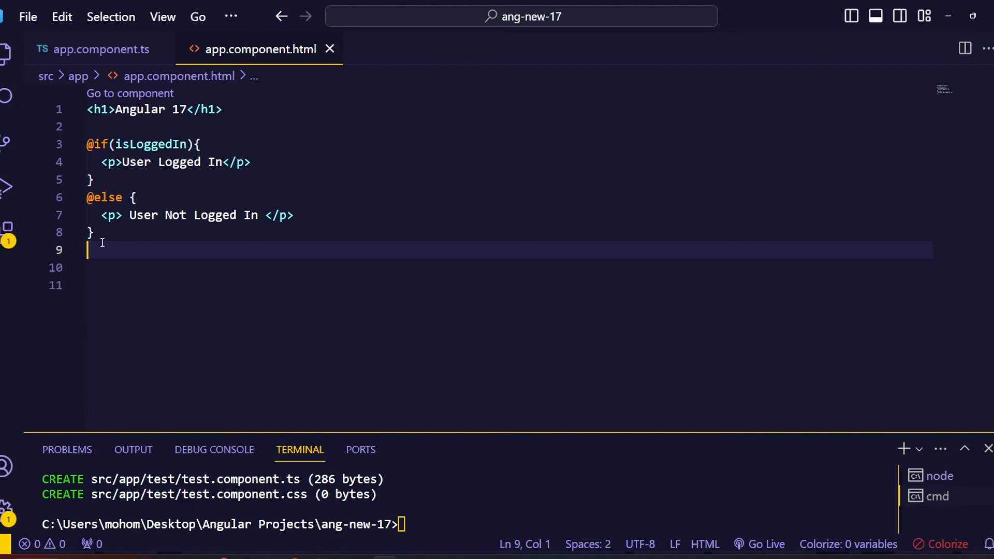
{"action": "mouse_move", "coordinate": [166, 240]}
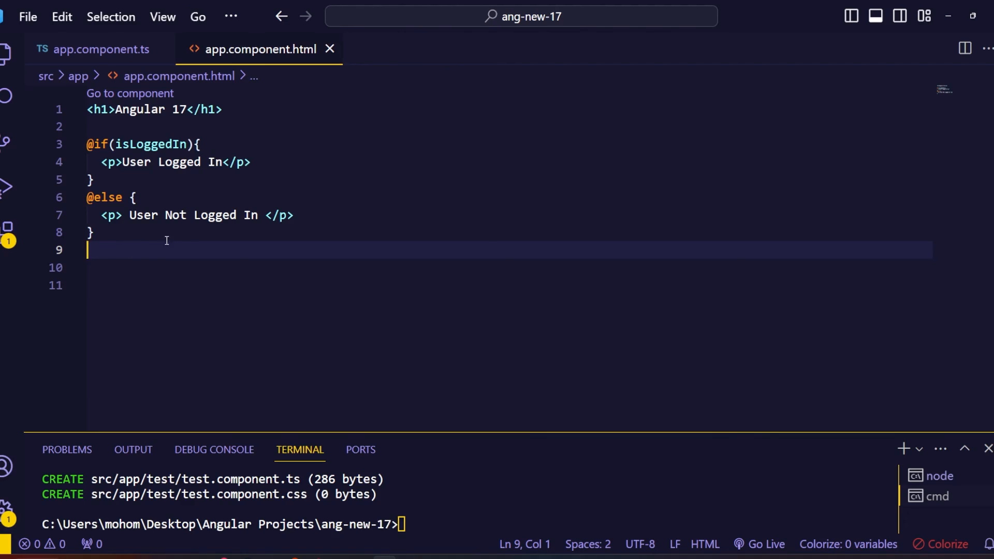
{"action": "mouse_move", "coordinate": [191, 281]}
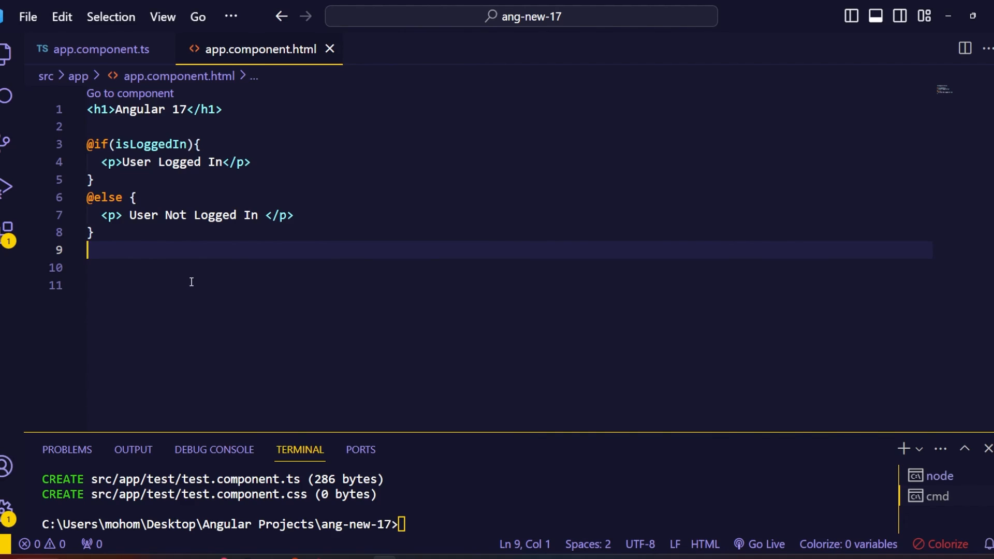
{"action": "mouse_move", "coordinate": [294, 235]}
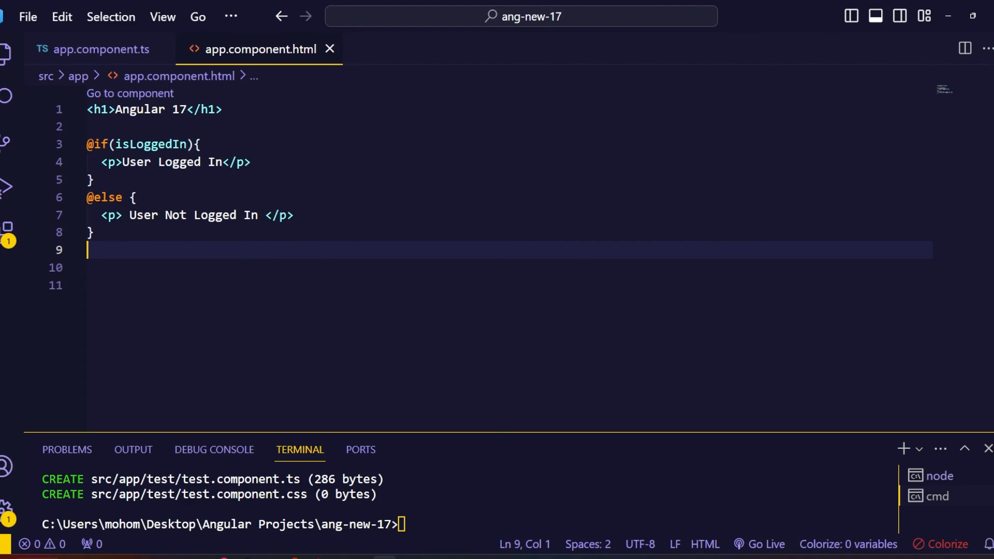
{"action": "left_click_drag", "start_coordinate": [88, 143], "coordinate": [93, 232]}
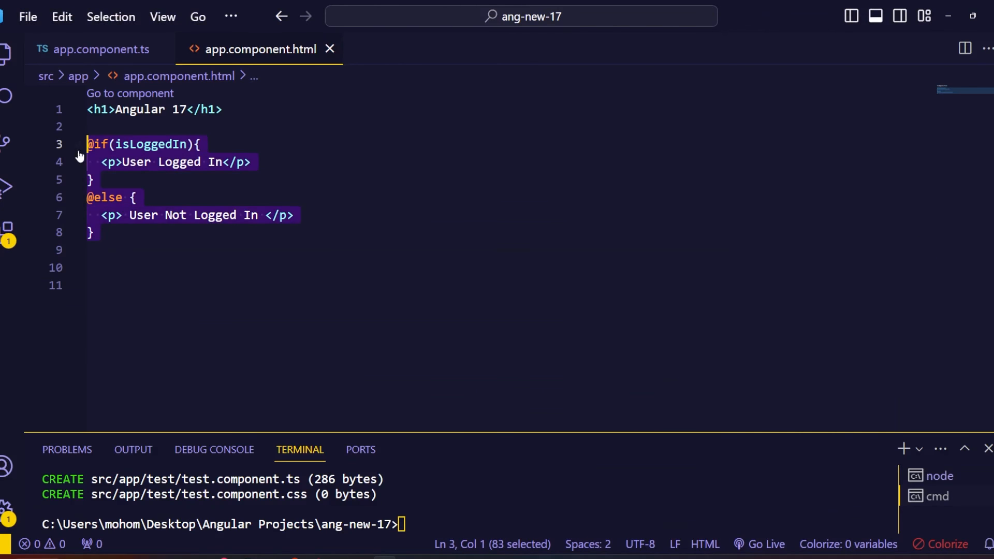
{"action": "mouse_move", "coordinate": [356, 221]}
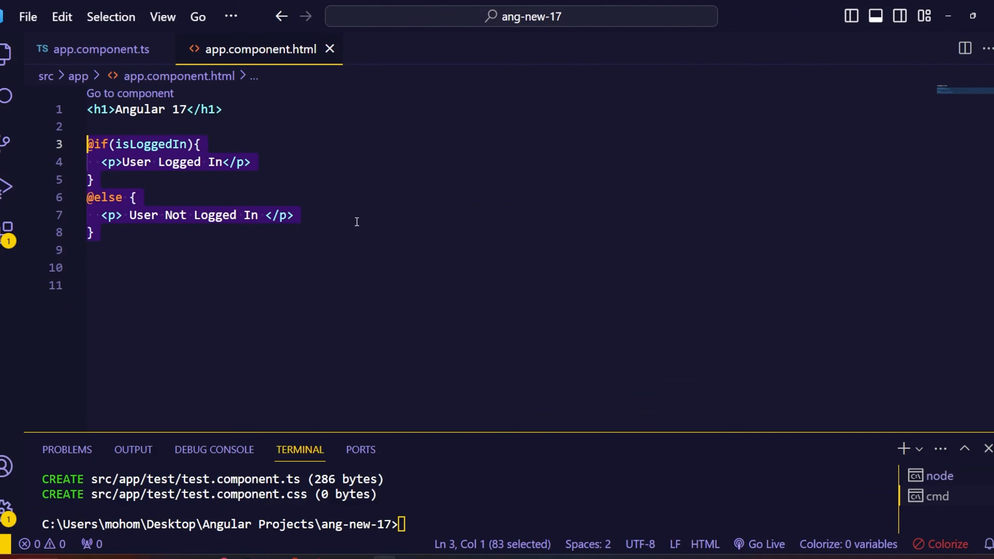